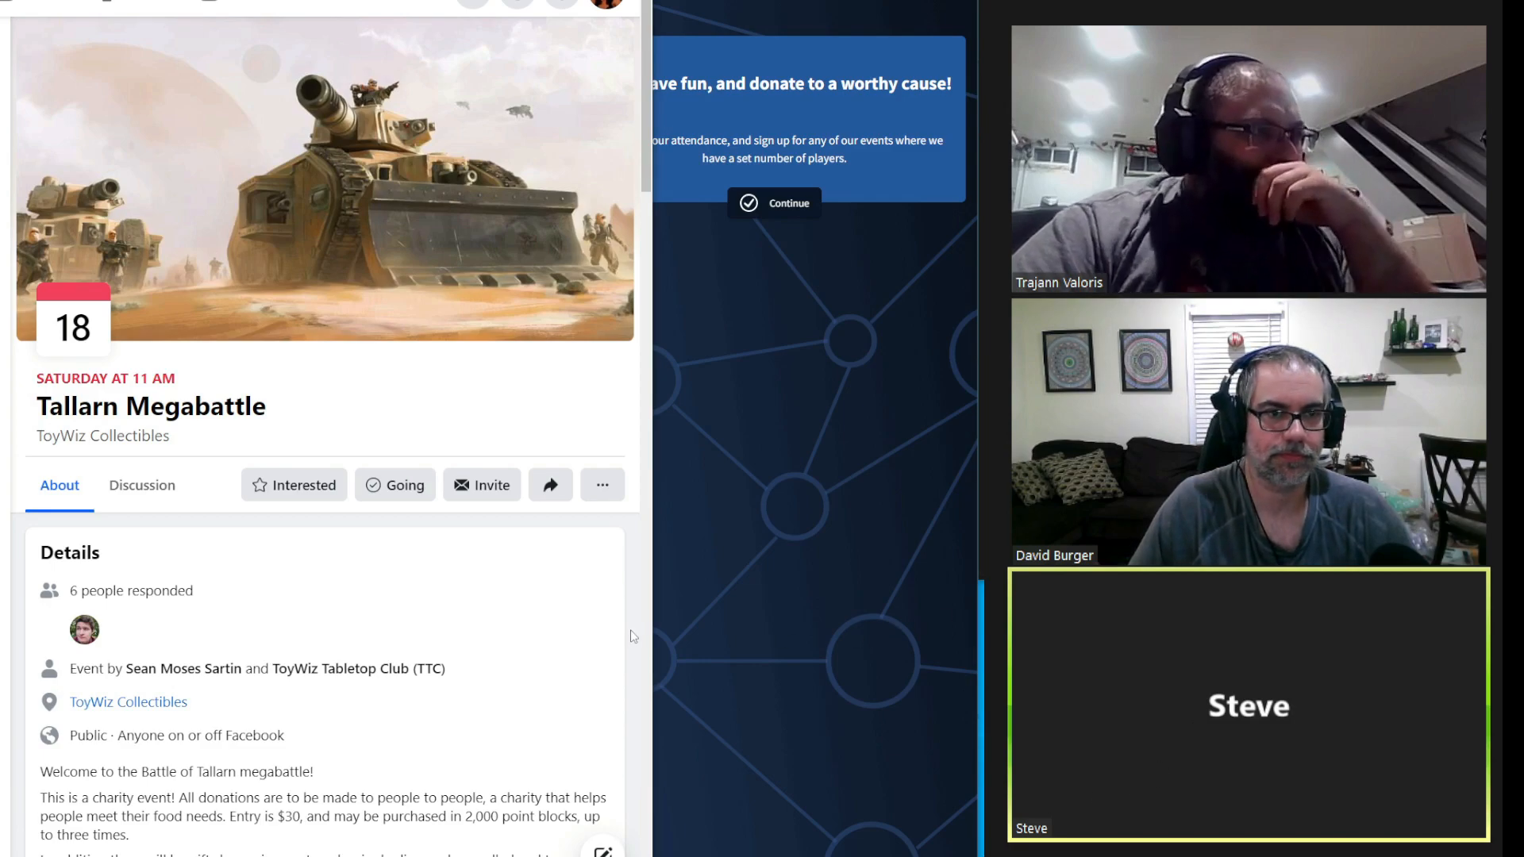
mouse_move(641, 634)
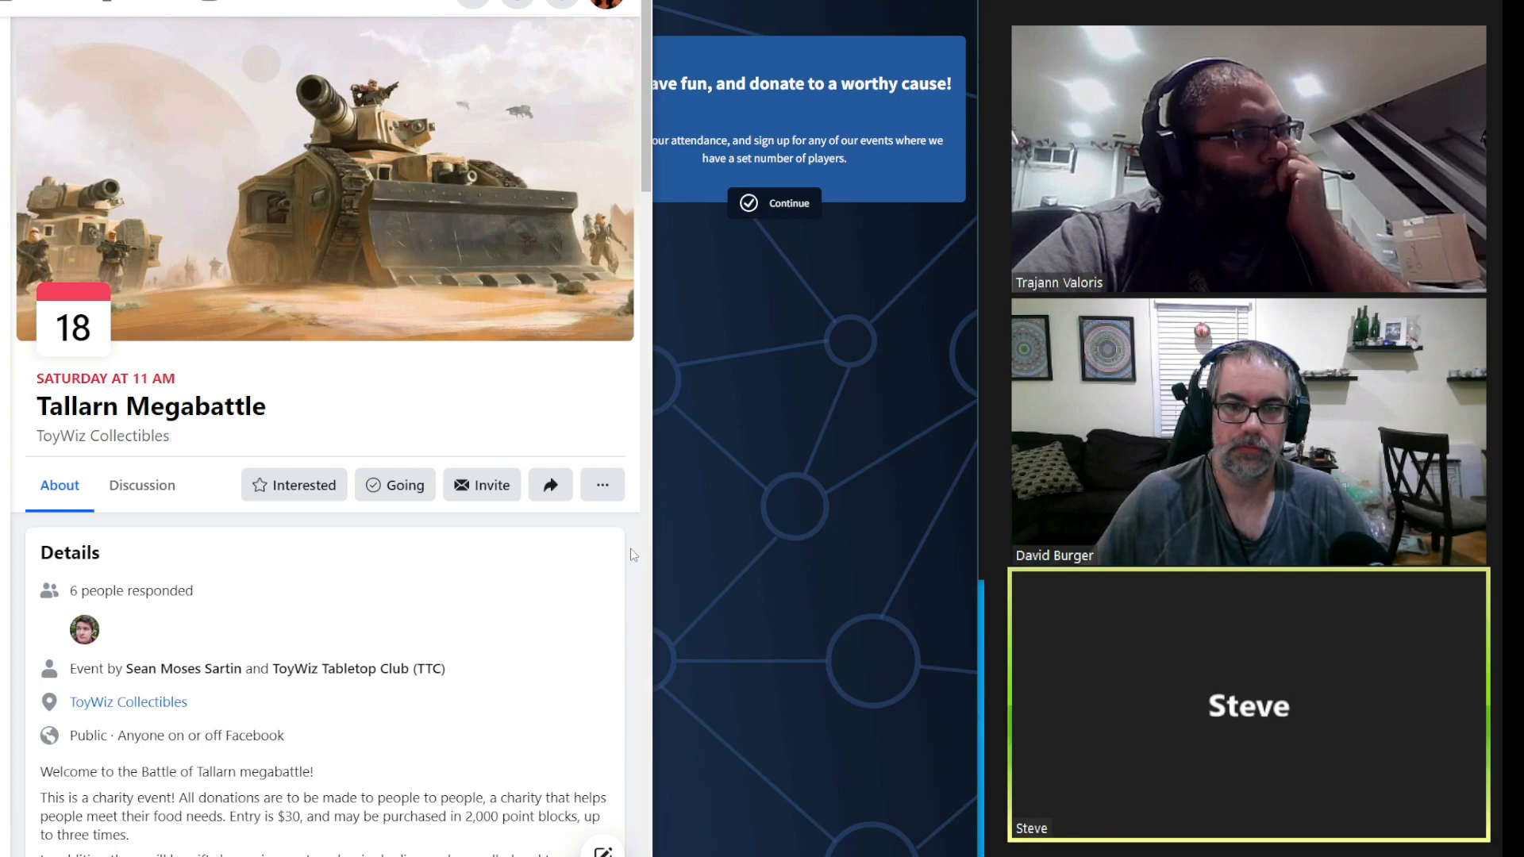
scroll("down", 3)
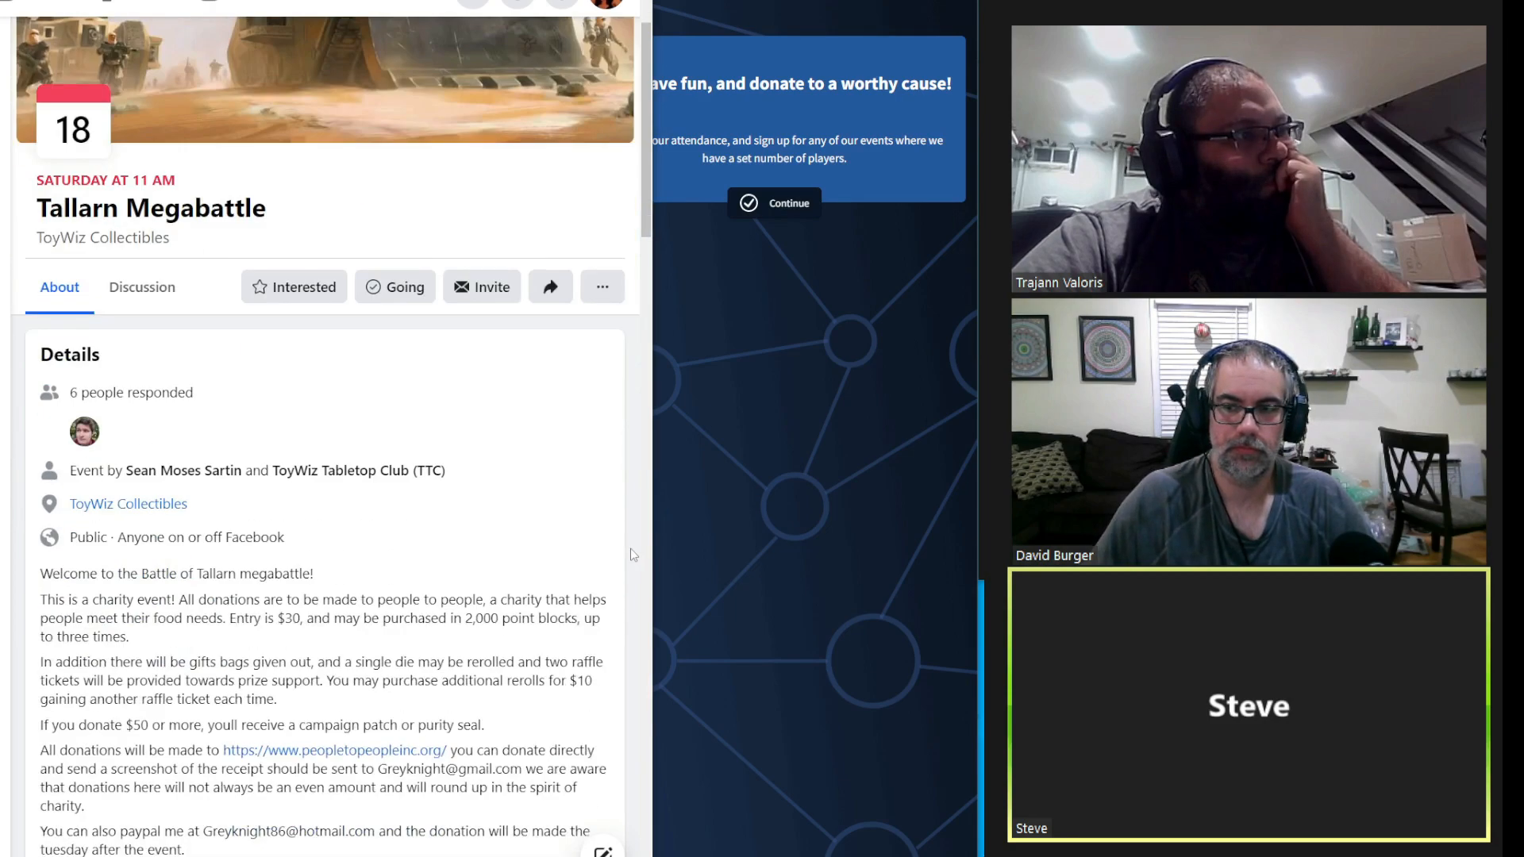
scroll("down", 3)
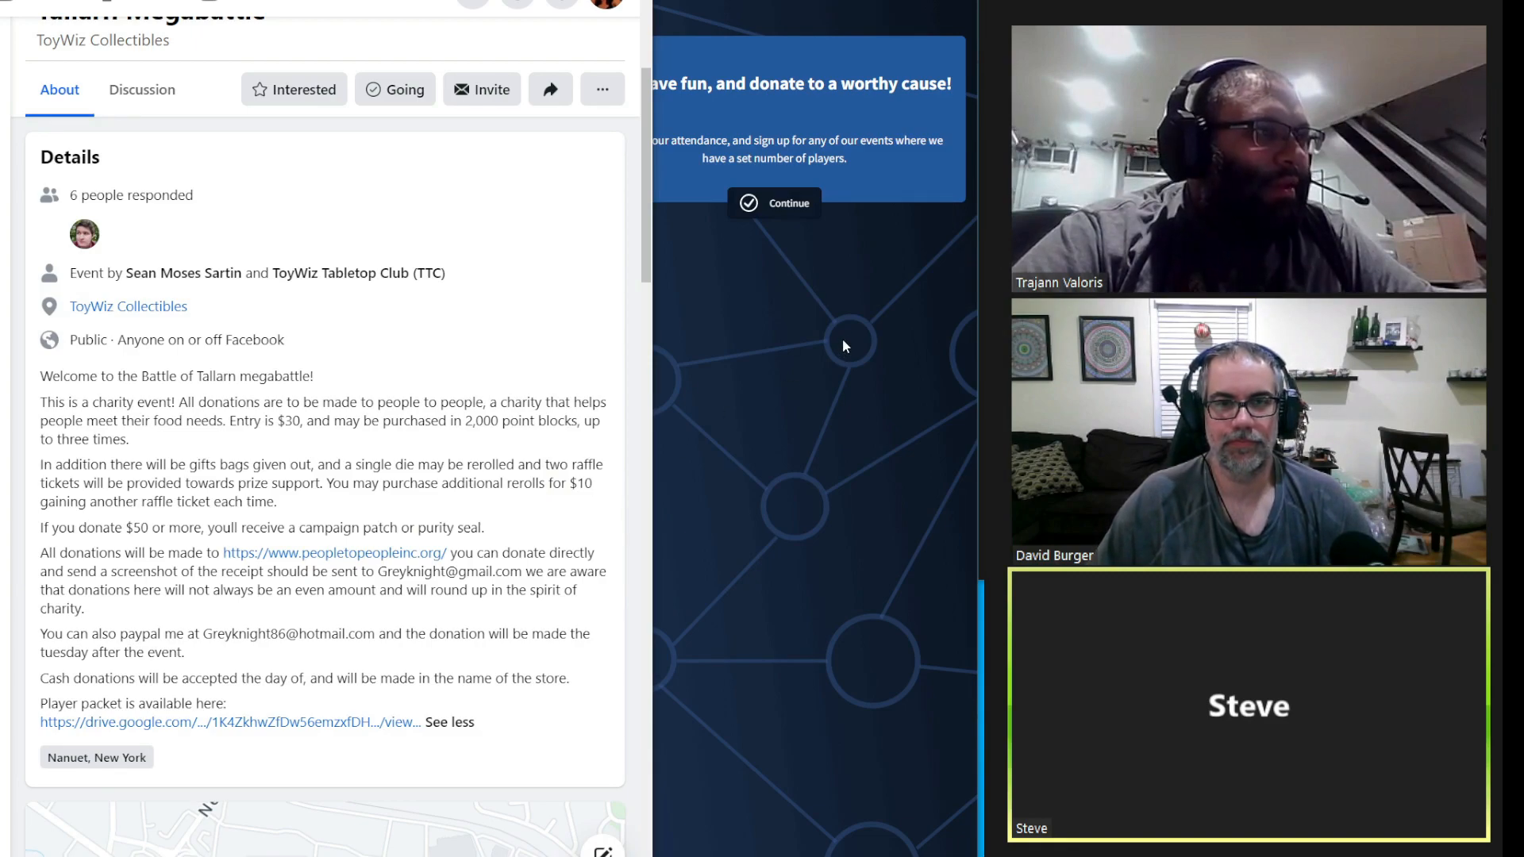
mouse_move(892, 325)
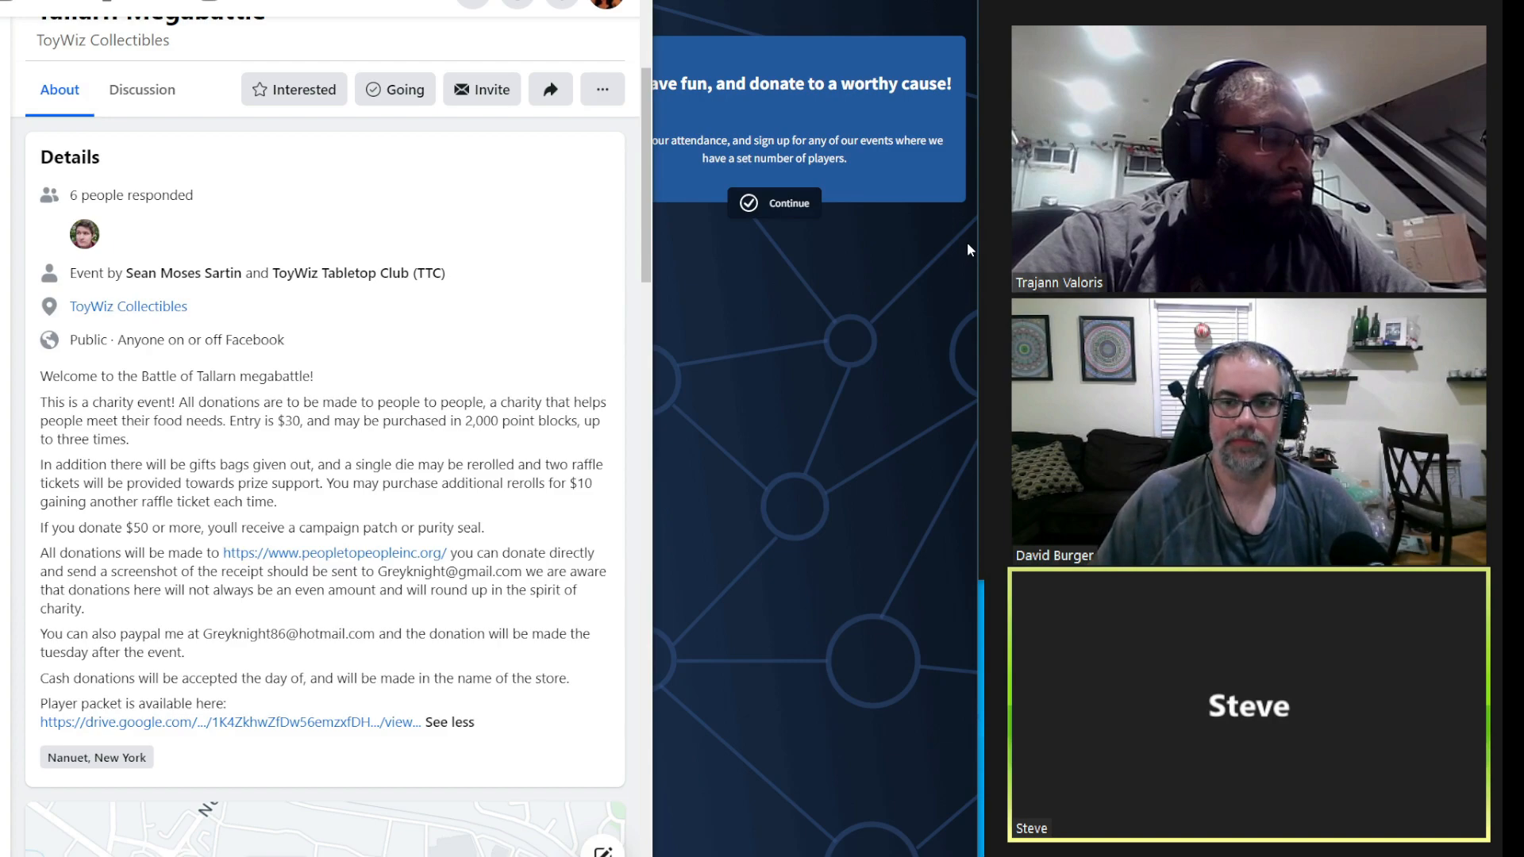
mouse_move(865, 354)
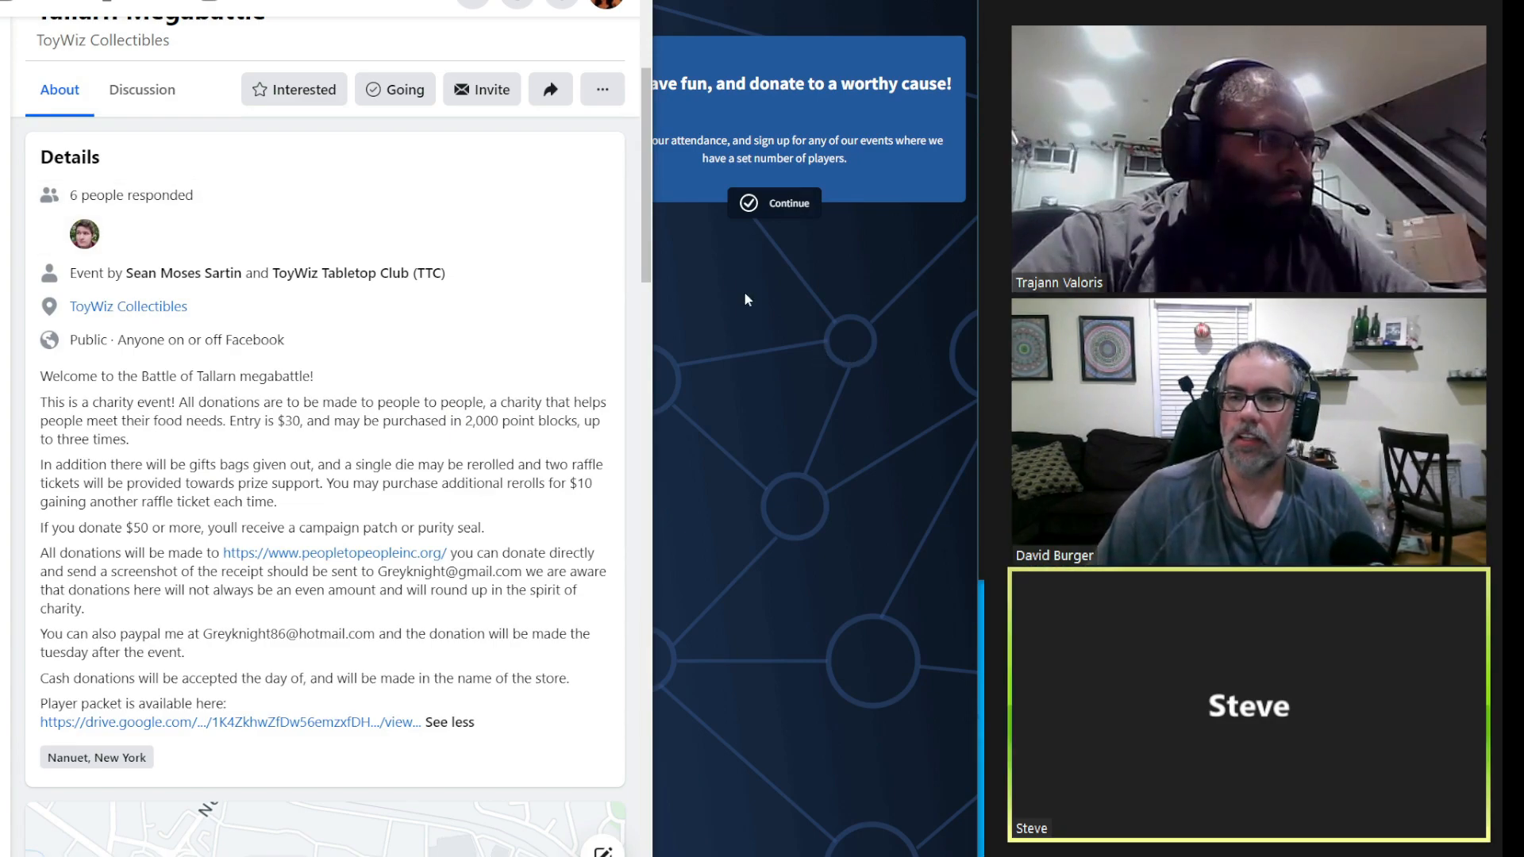
mouse_move(770, 317)
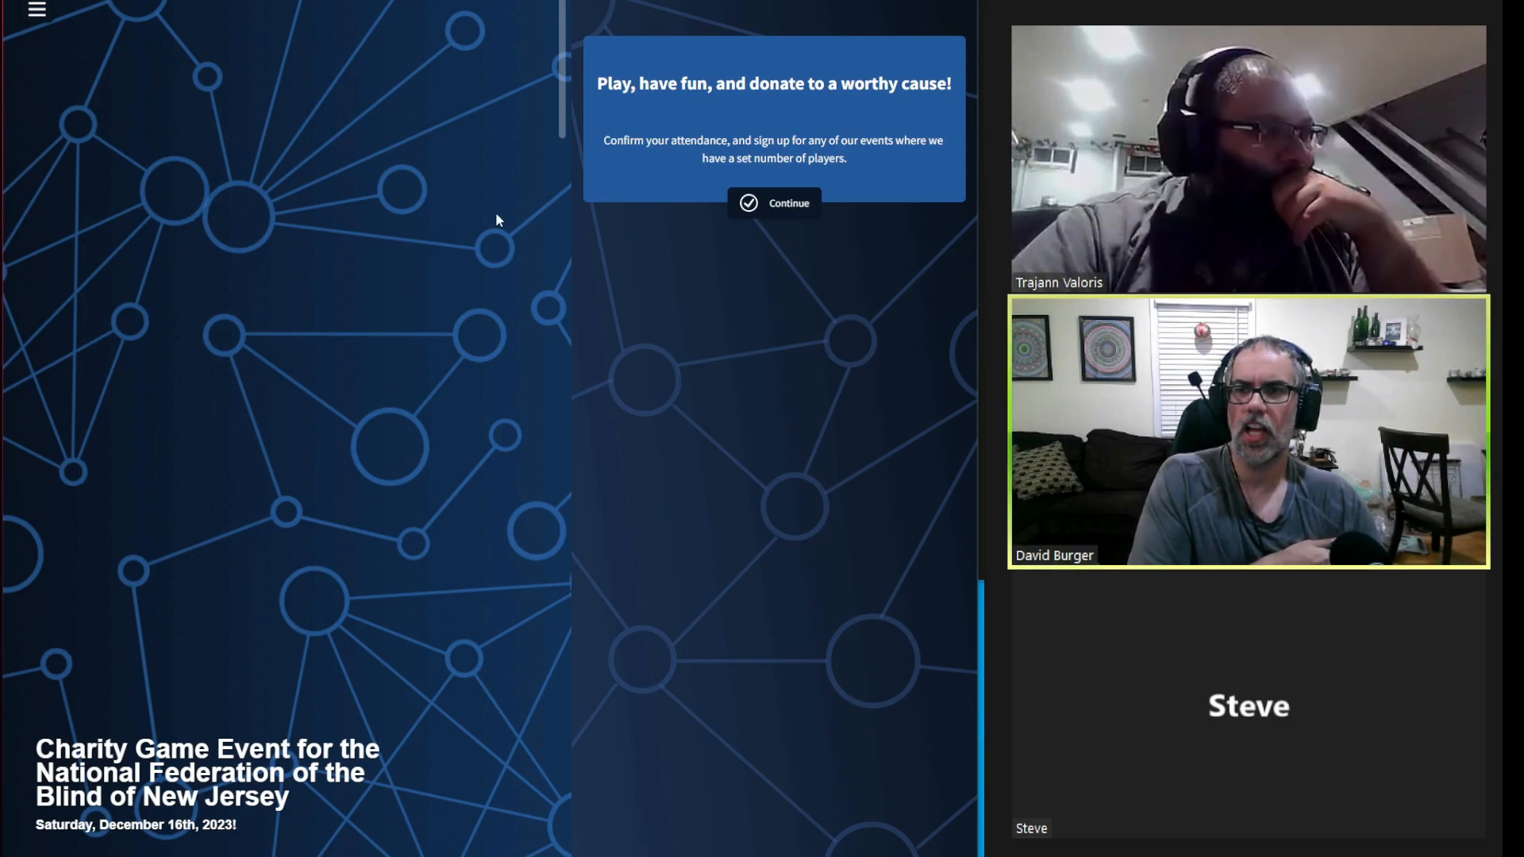
mouse_move(502, 85)
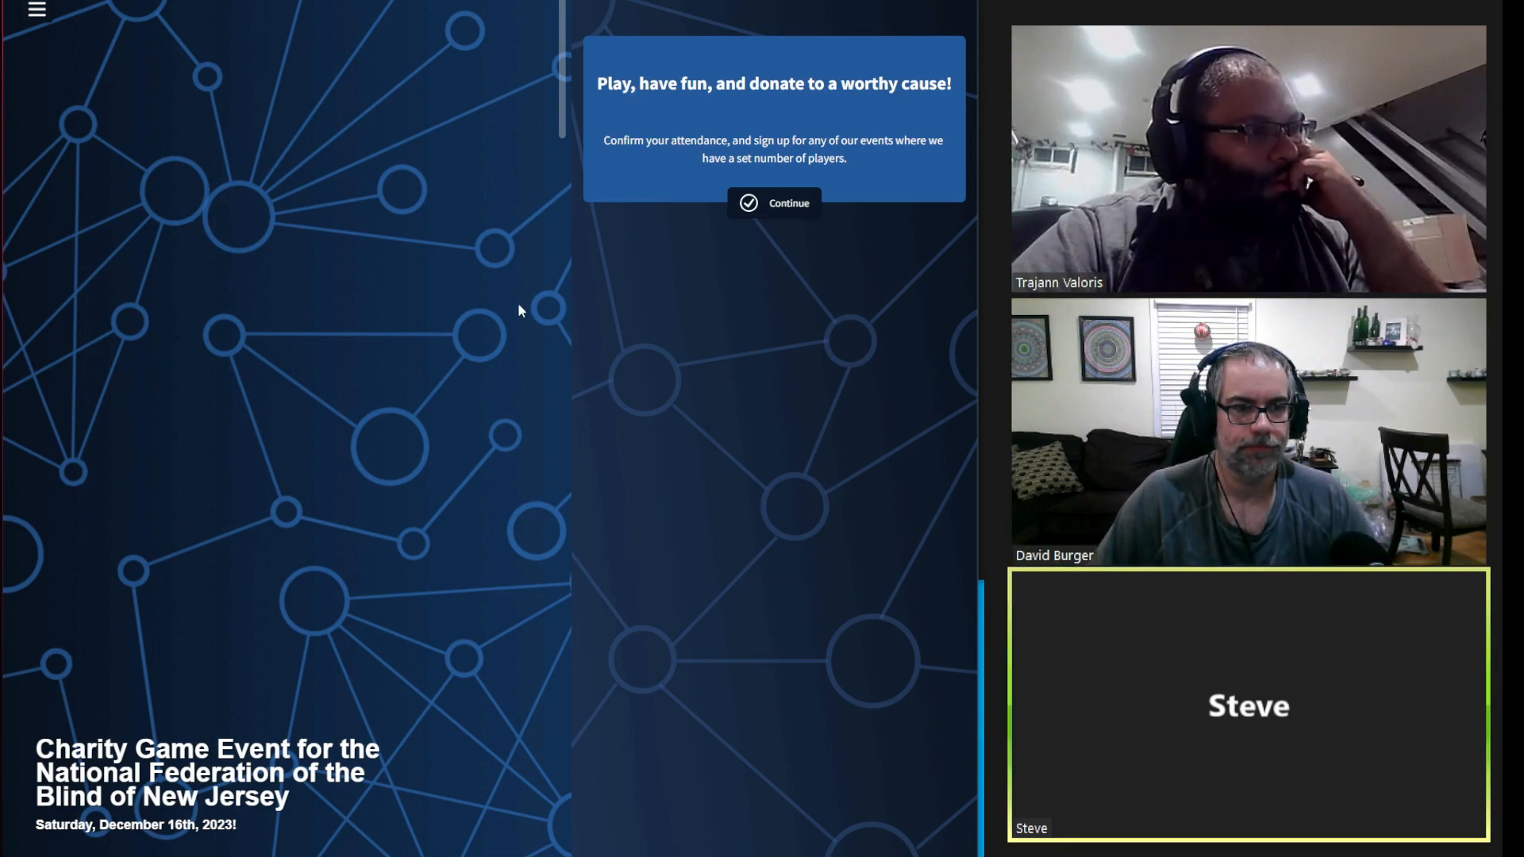
scroll("down", 3)
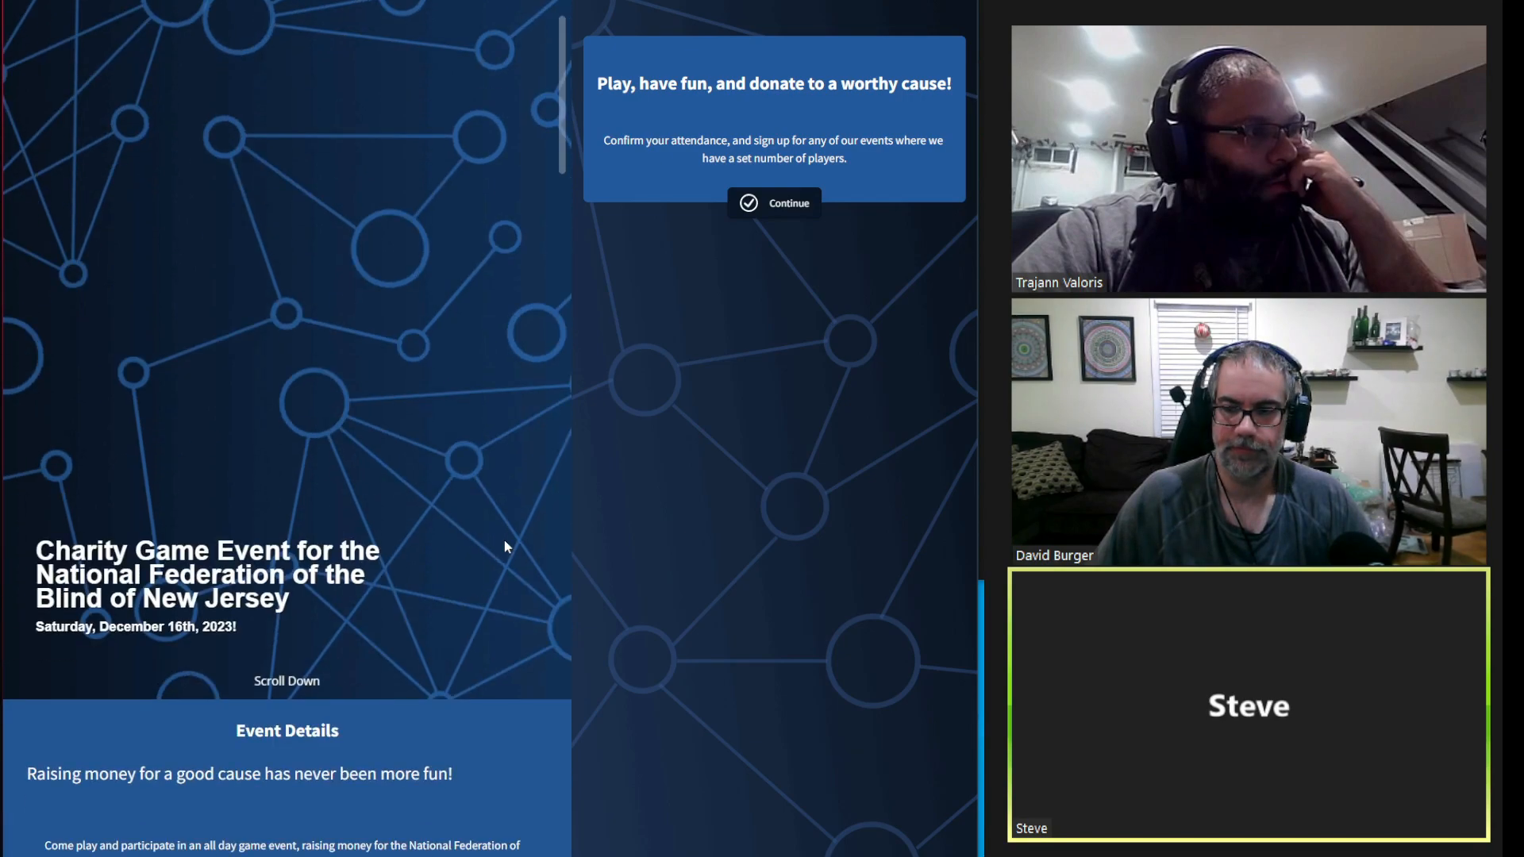
mouse_move(337, 618)
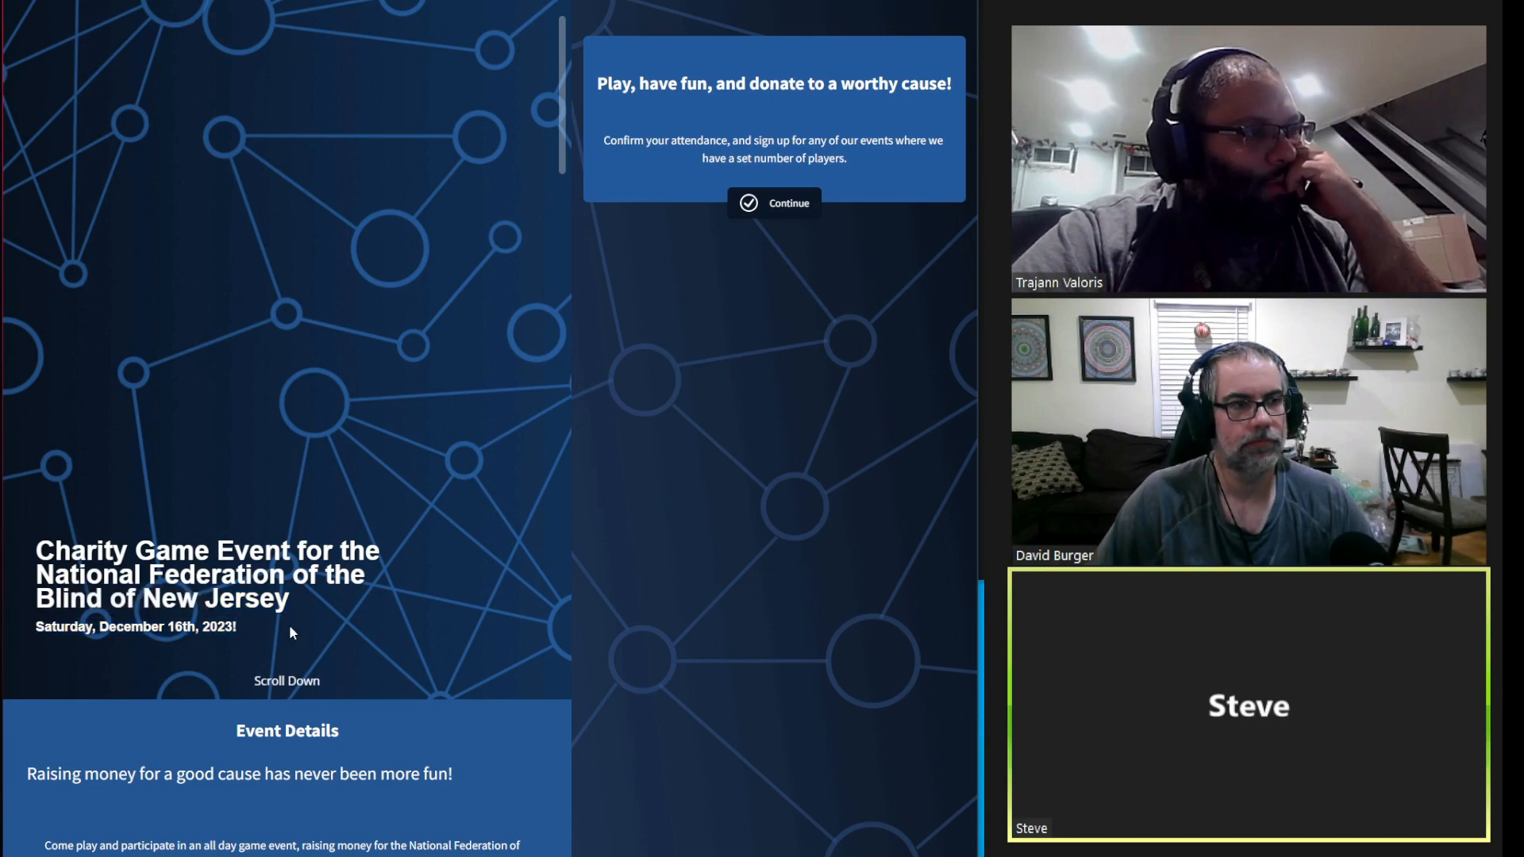
mouse_move(353, 611)
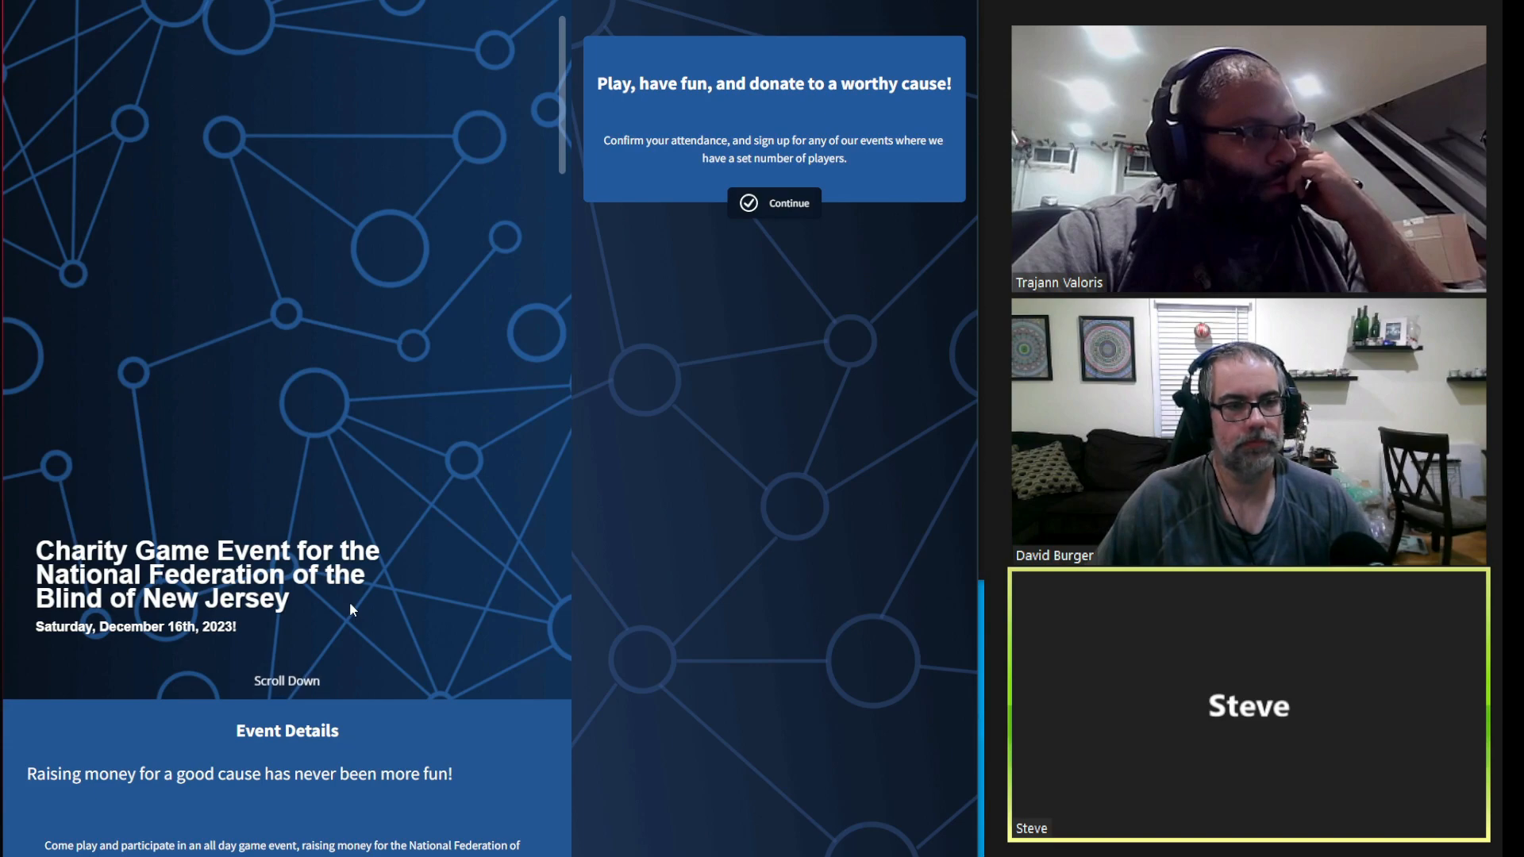
scroll("down", 3)
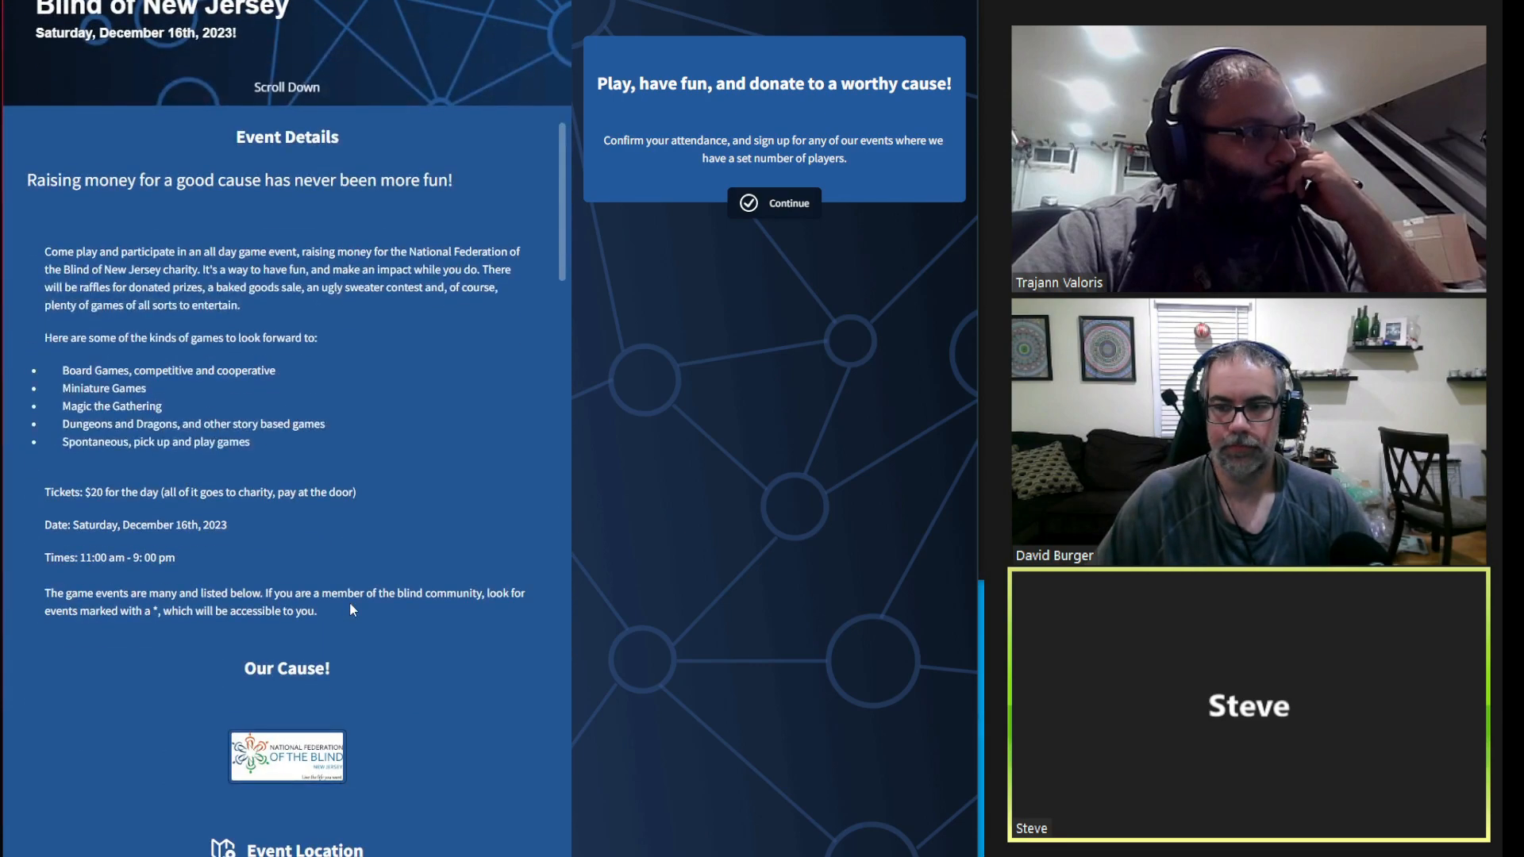
mouse_move(780, 689)
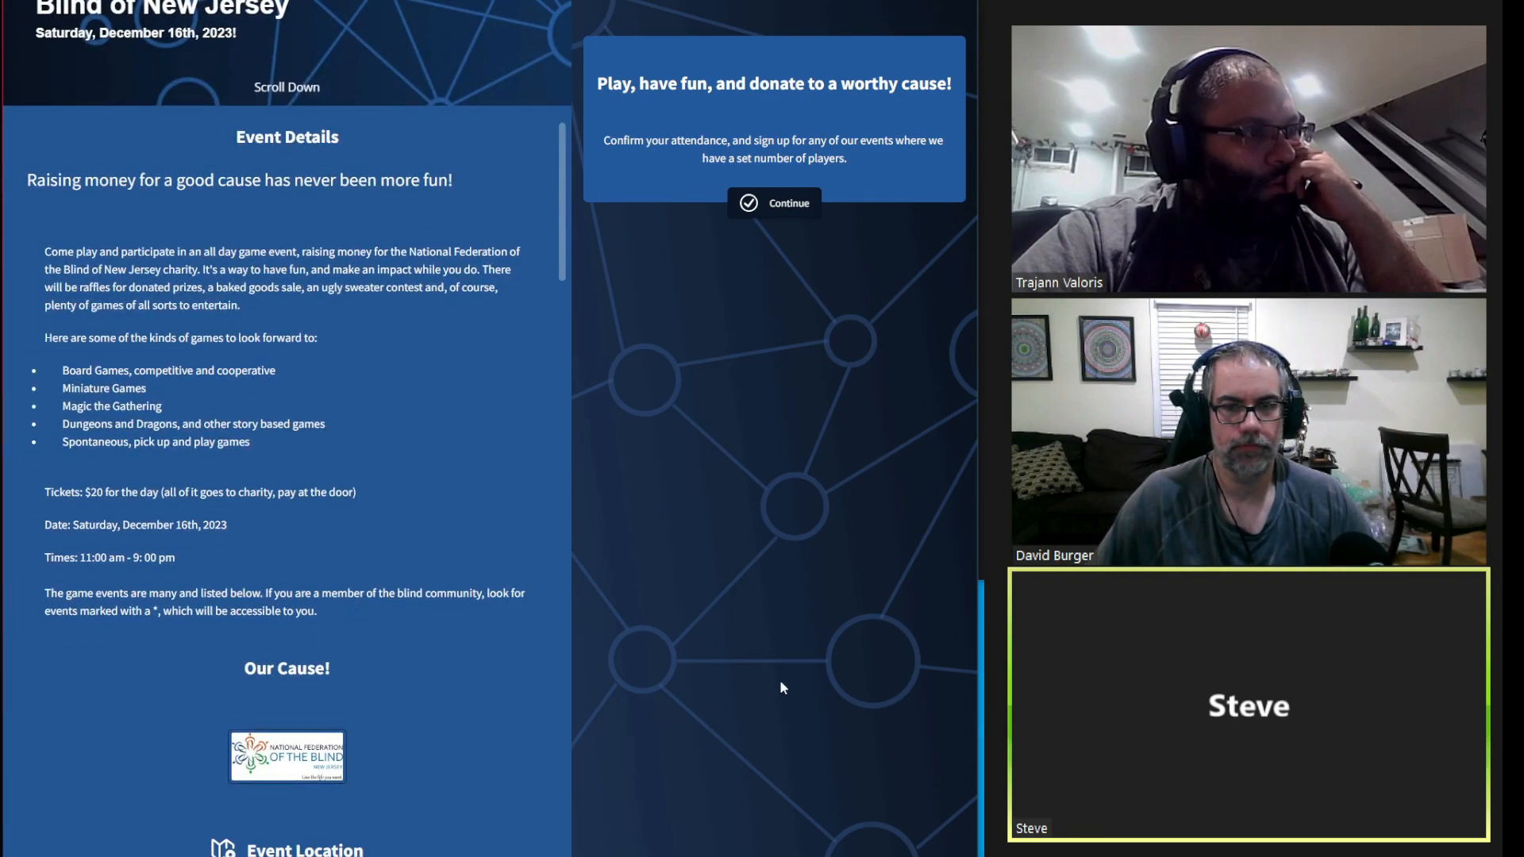
mouse_move(596, 432)
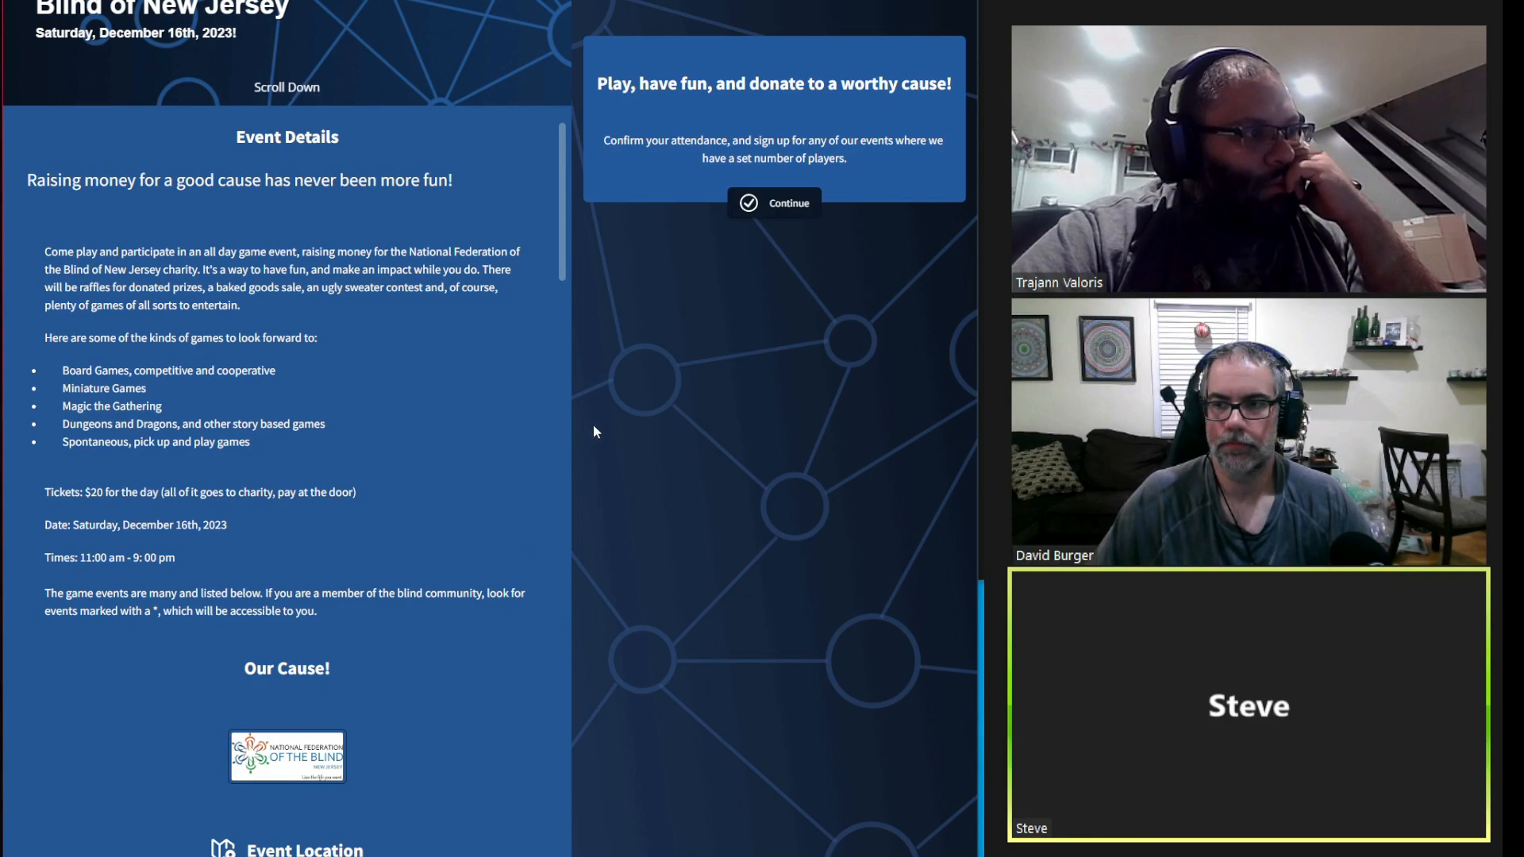
scroll("down", 3)
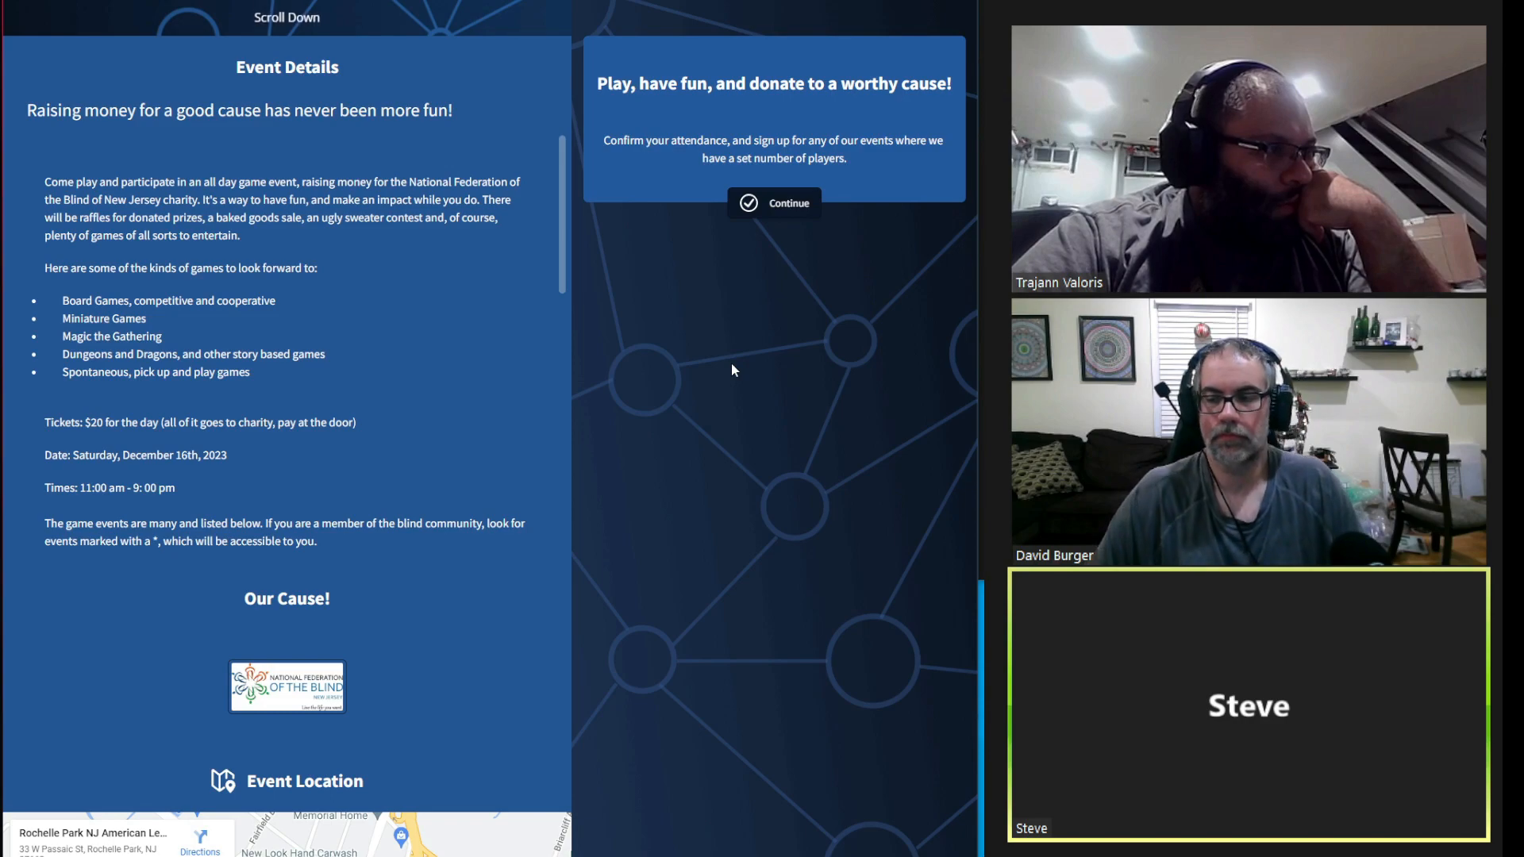
mouse_move(652, 360)
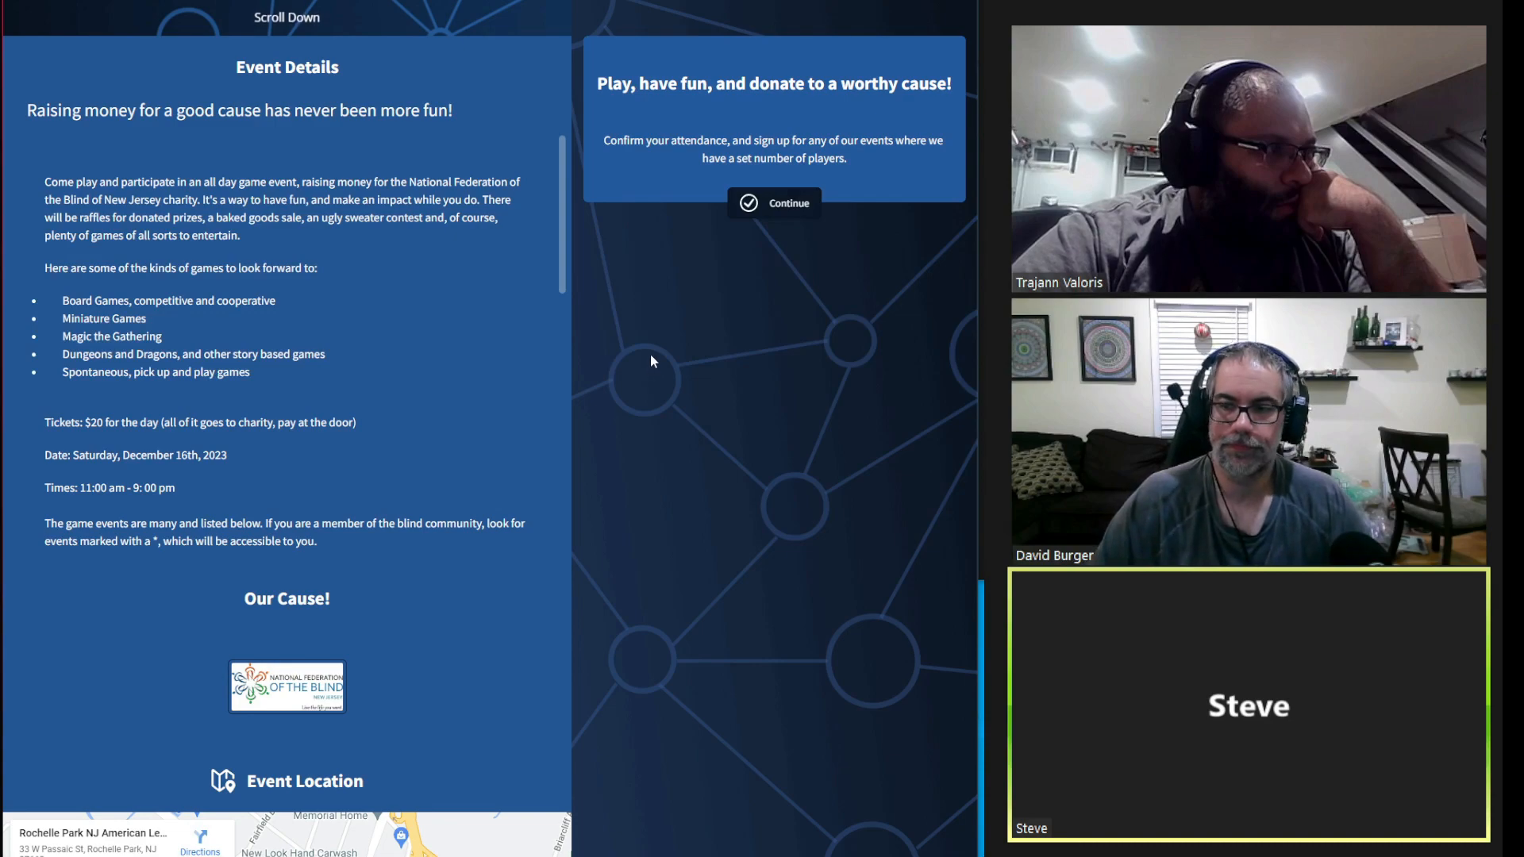
mouse_move(623, 301)
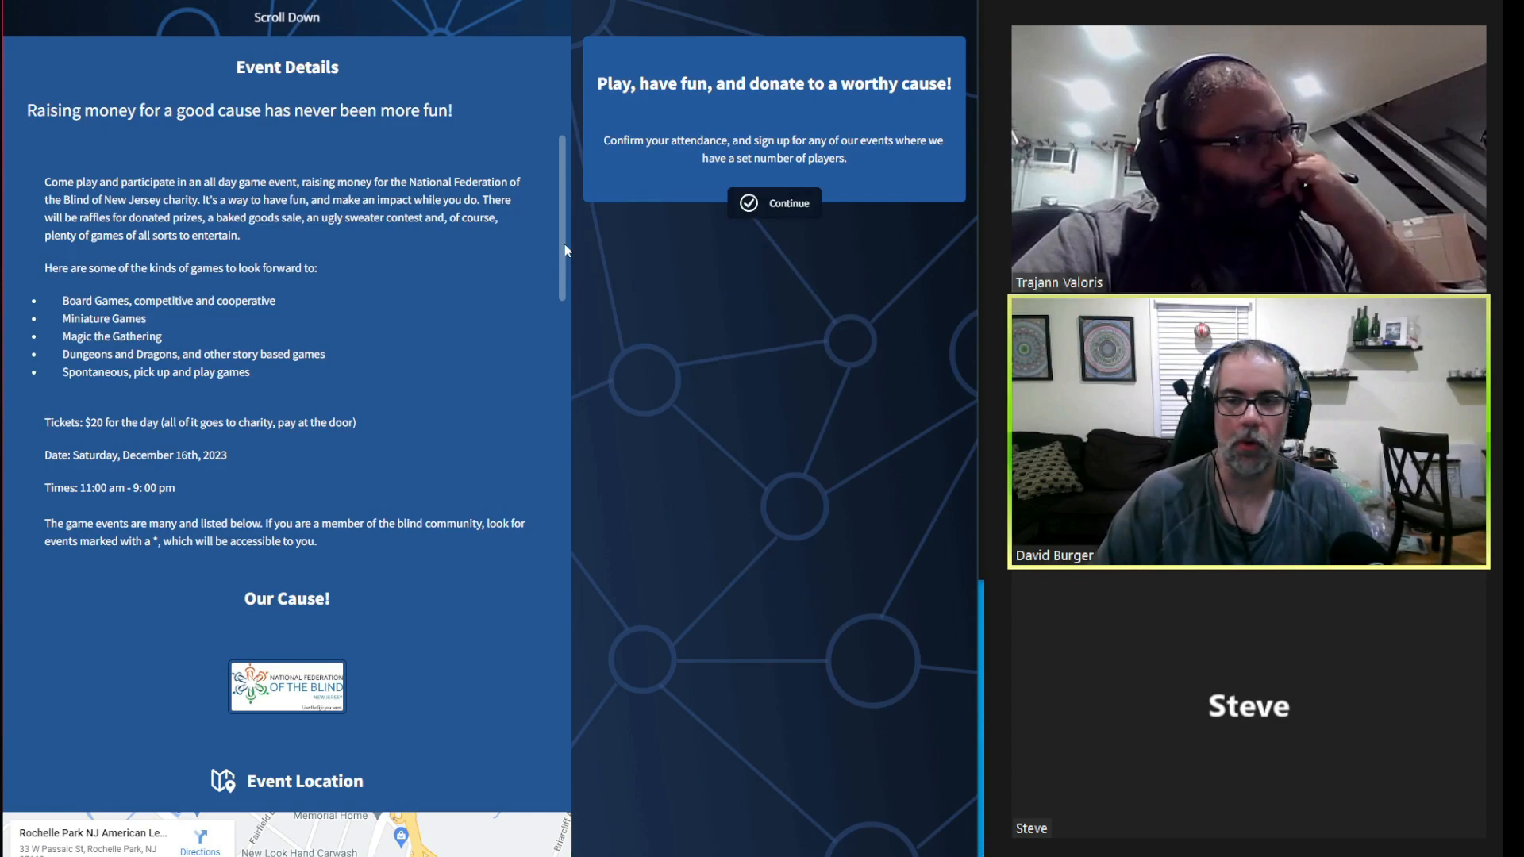
scroll("down", 3)
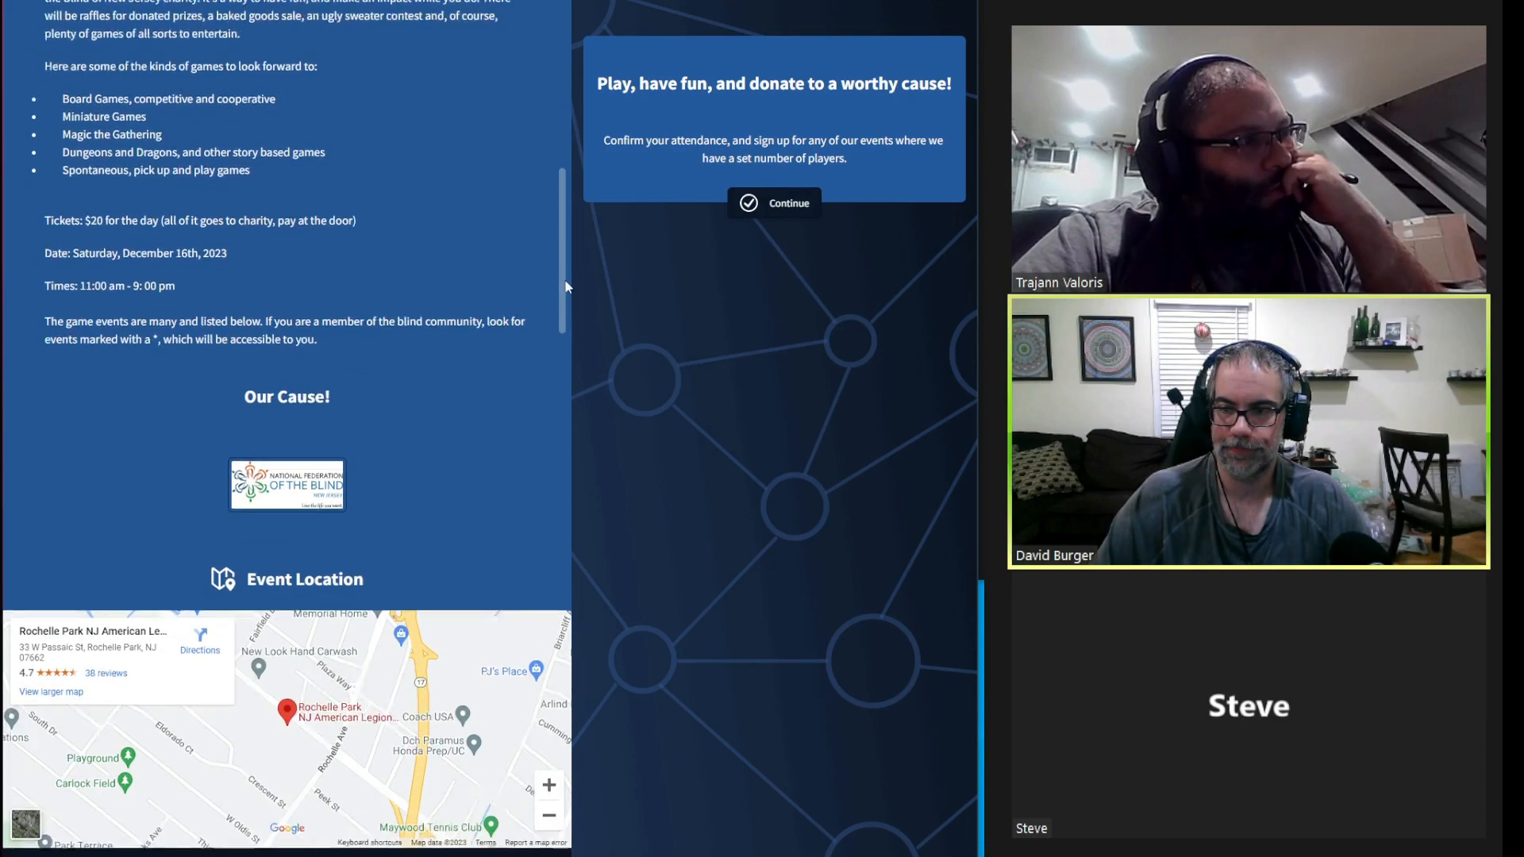
scroll("down", 3)
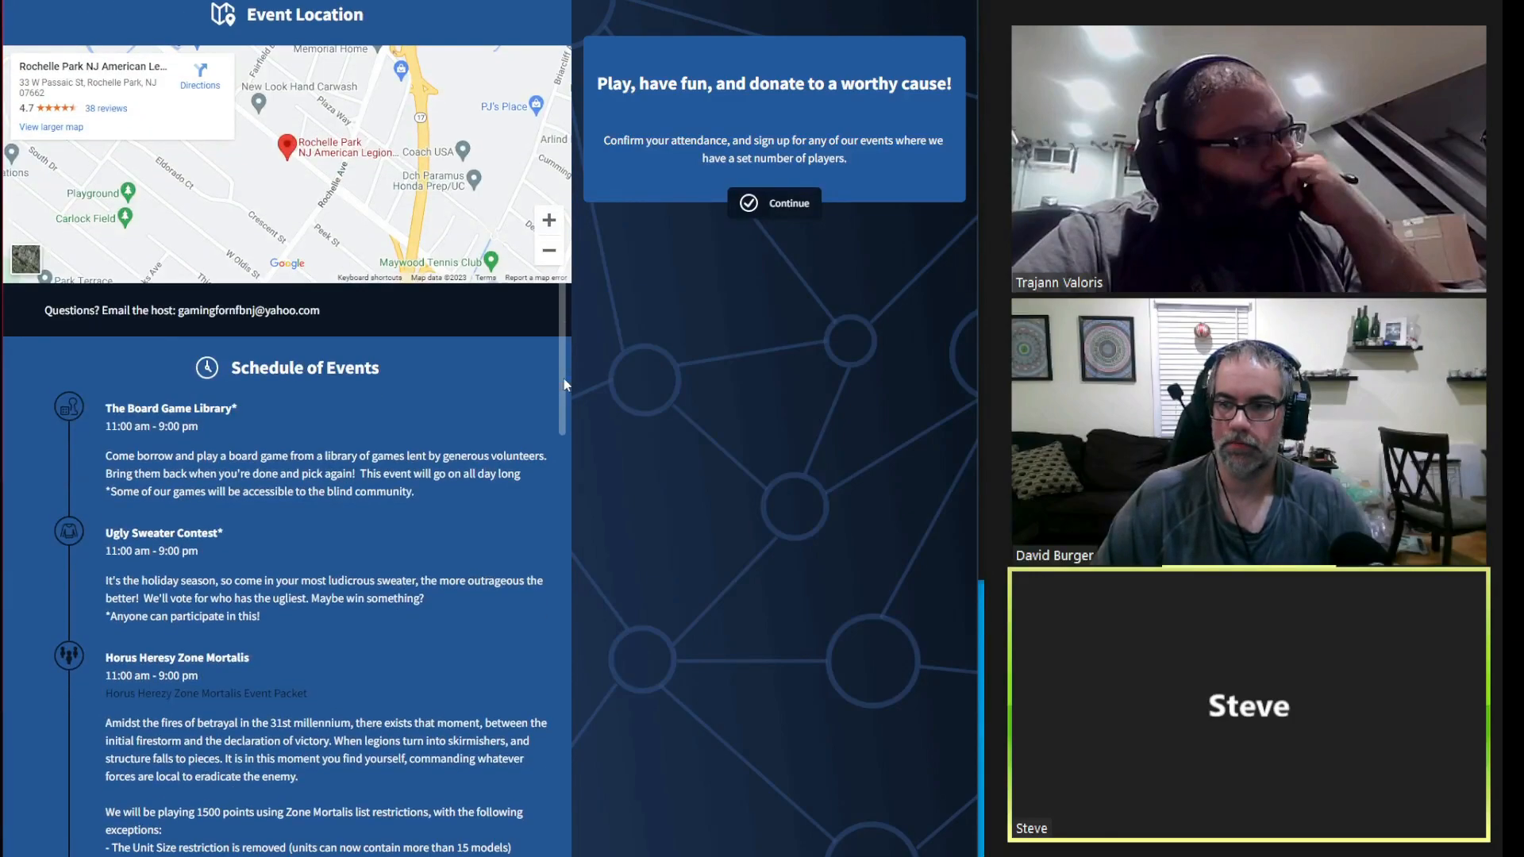
scroll("down", 3)
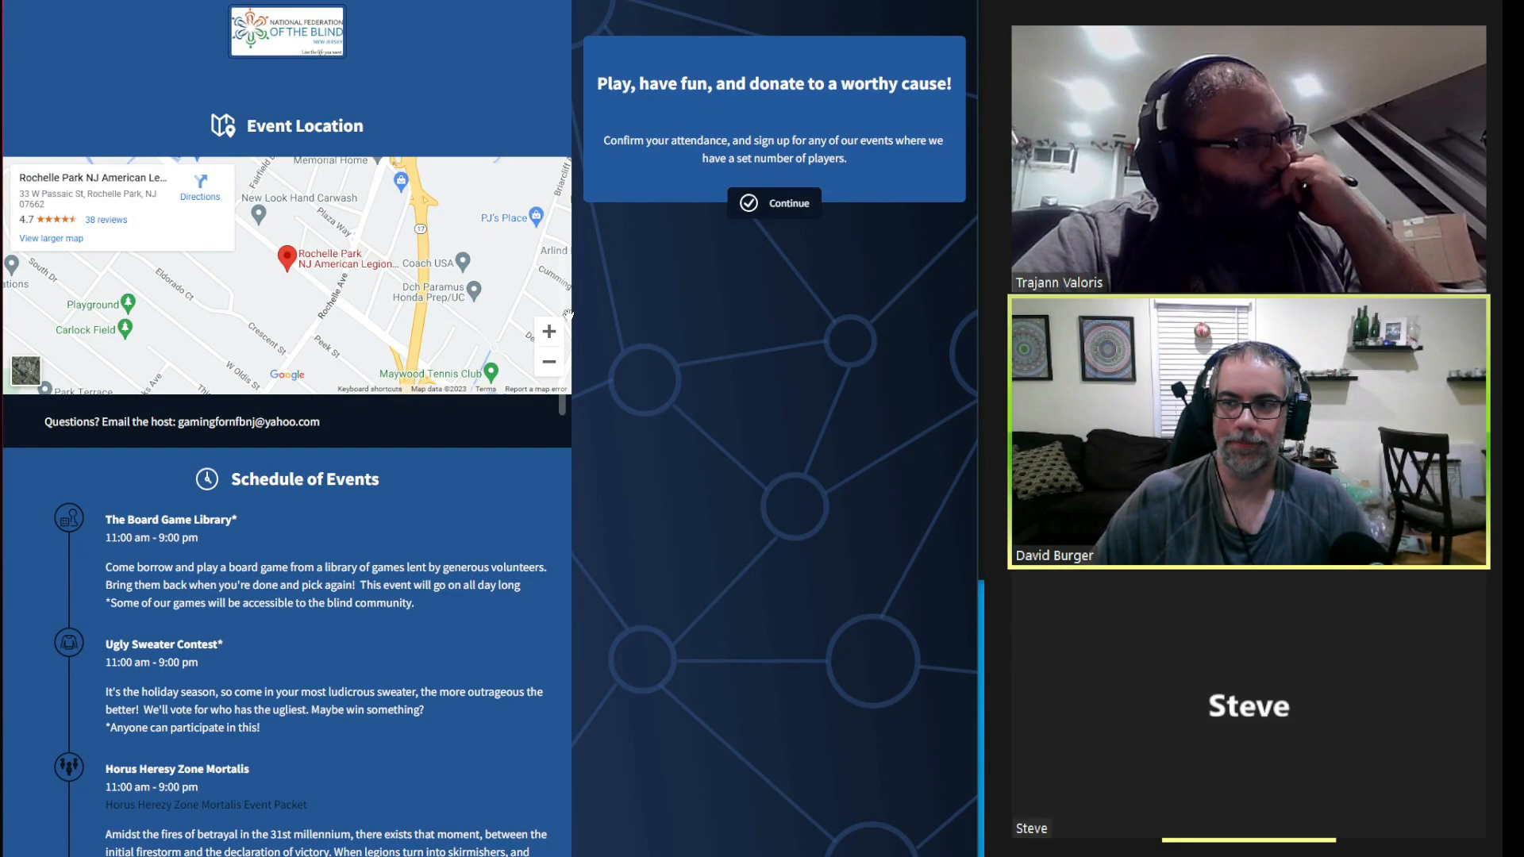
scroll("down", 3)
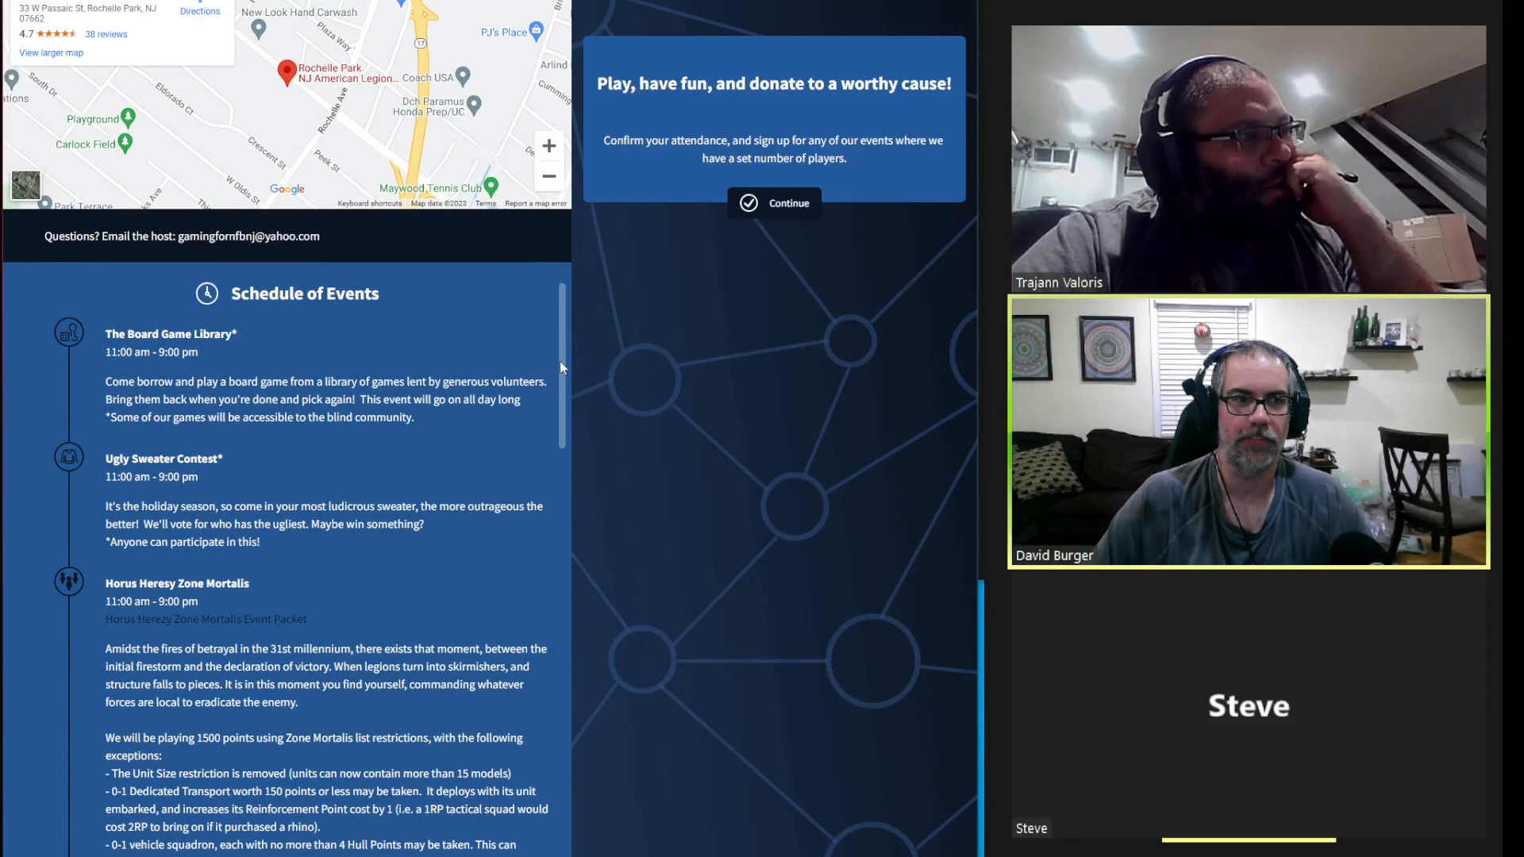
scroll("down", 3)
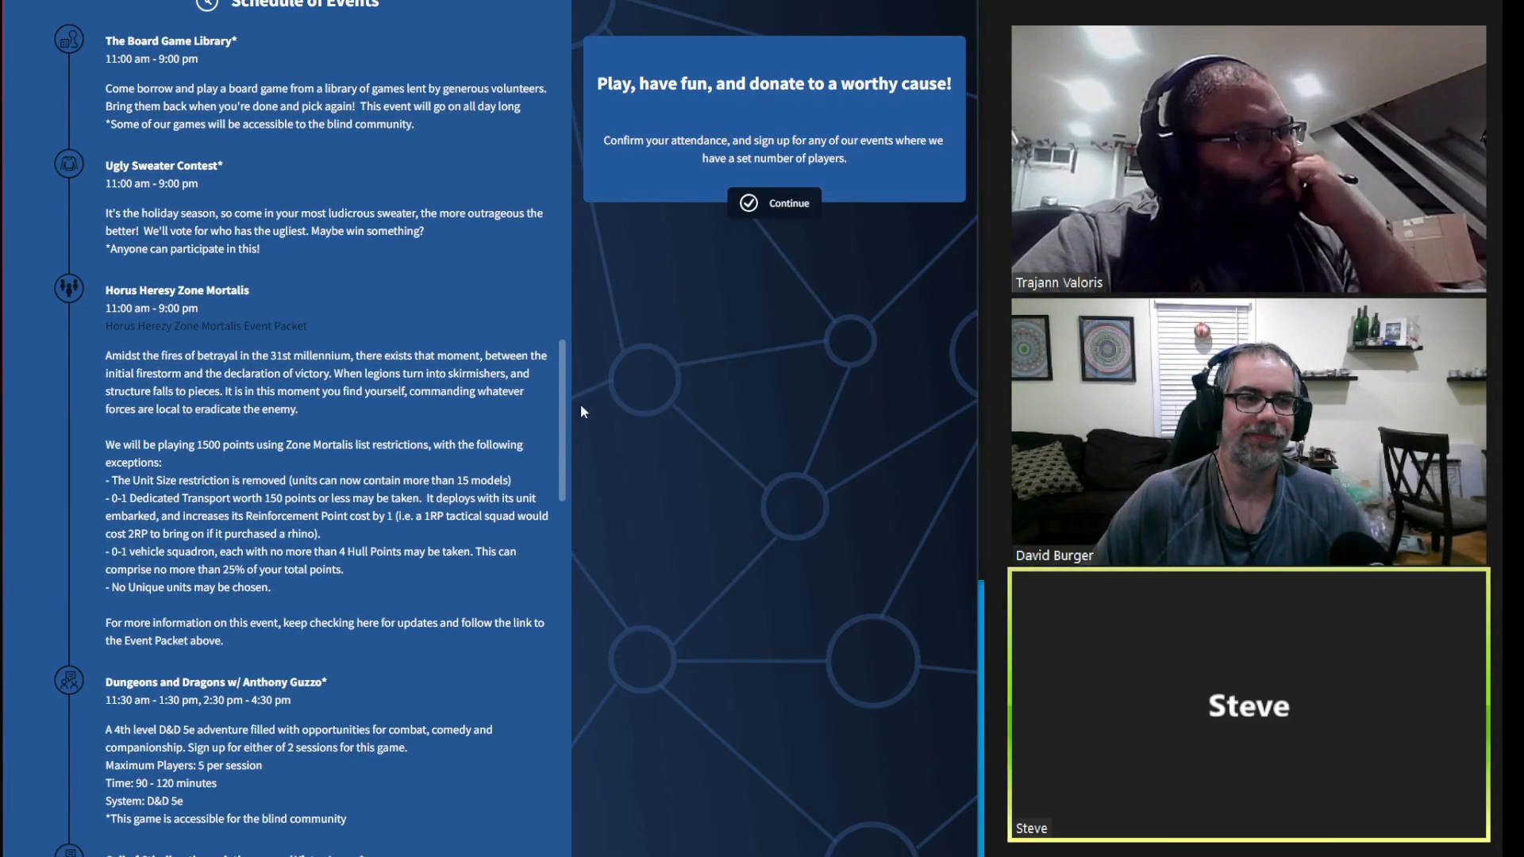
mouse_move(644, 407)
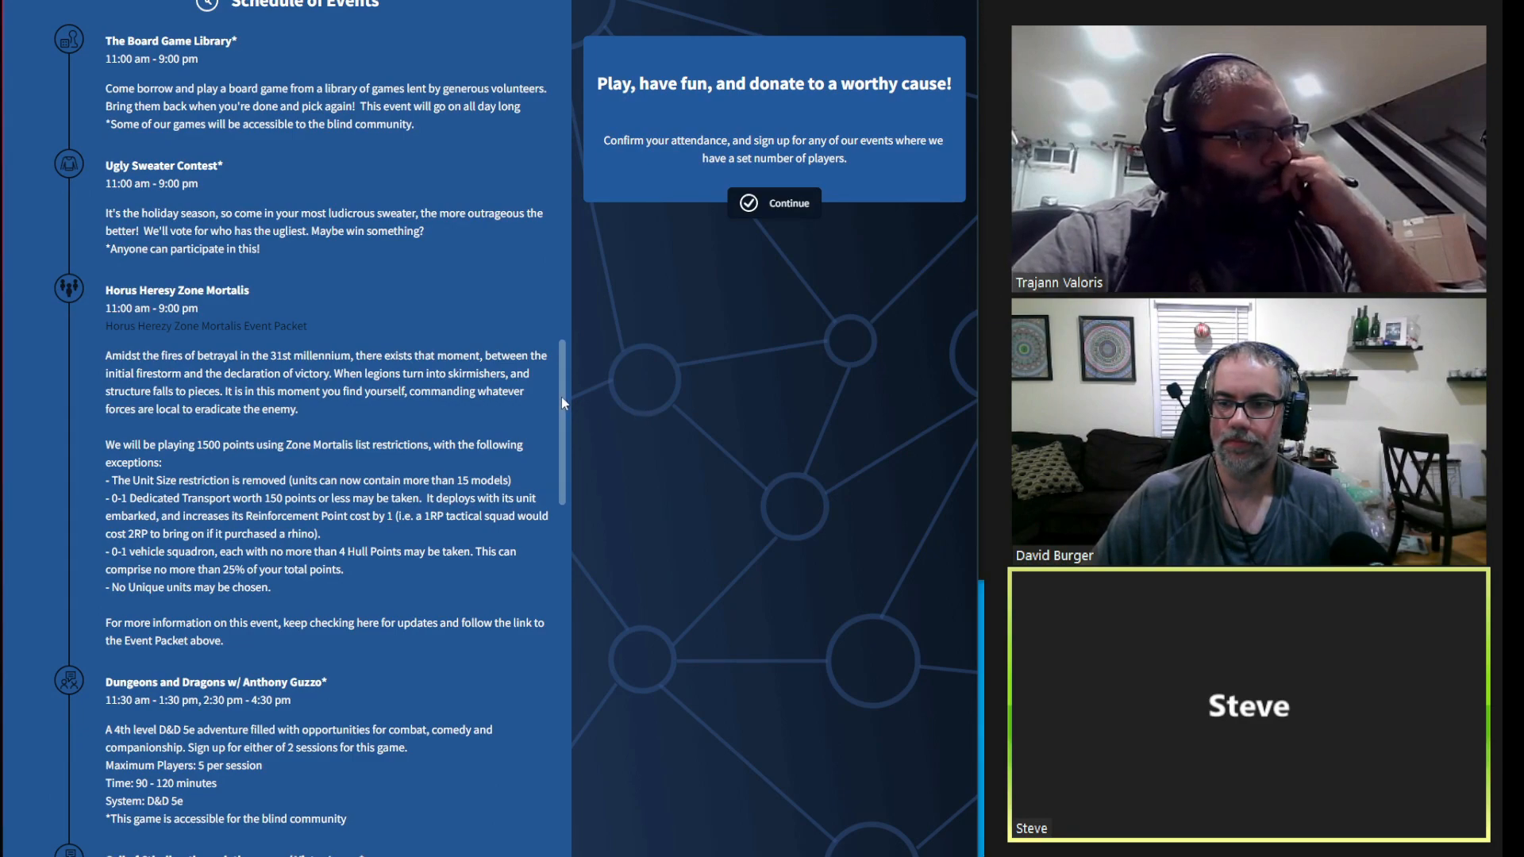
scroll("down", 3)
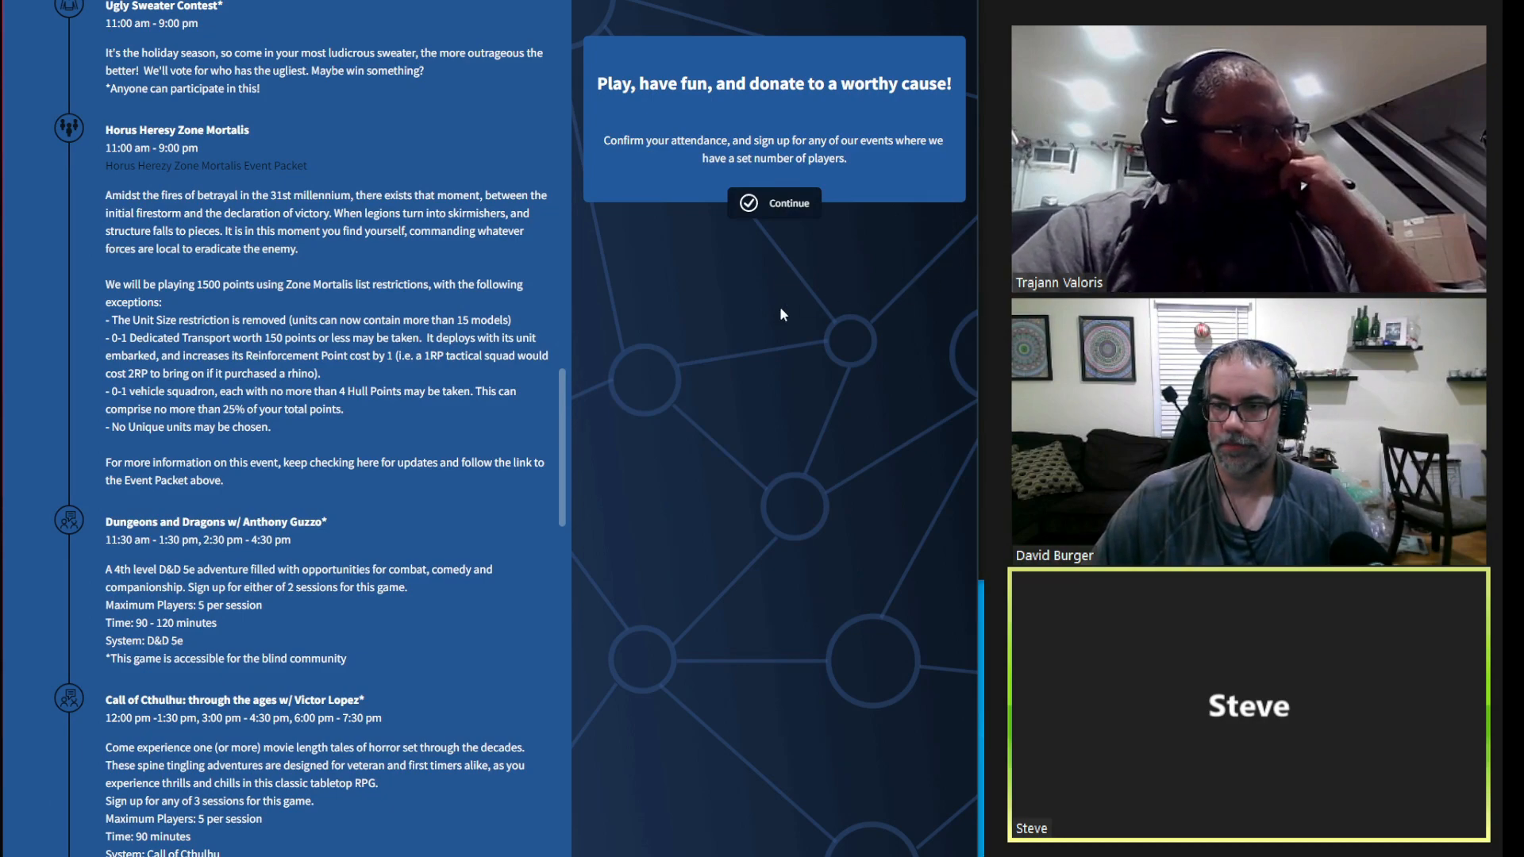
mouse_move(663, 335)
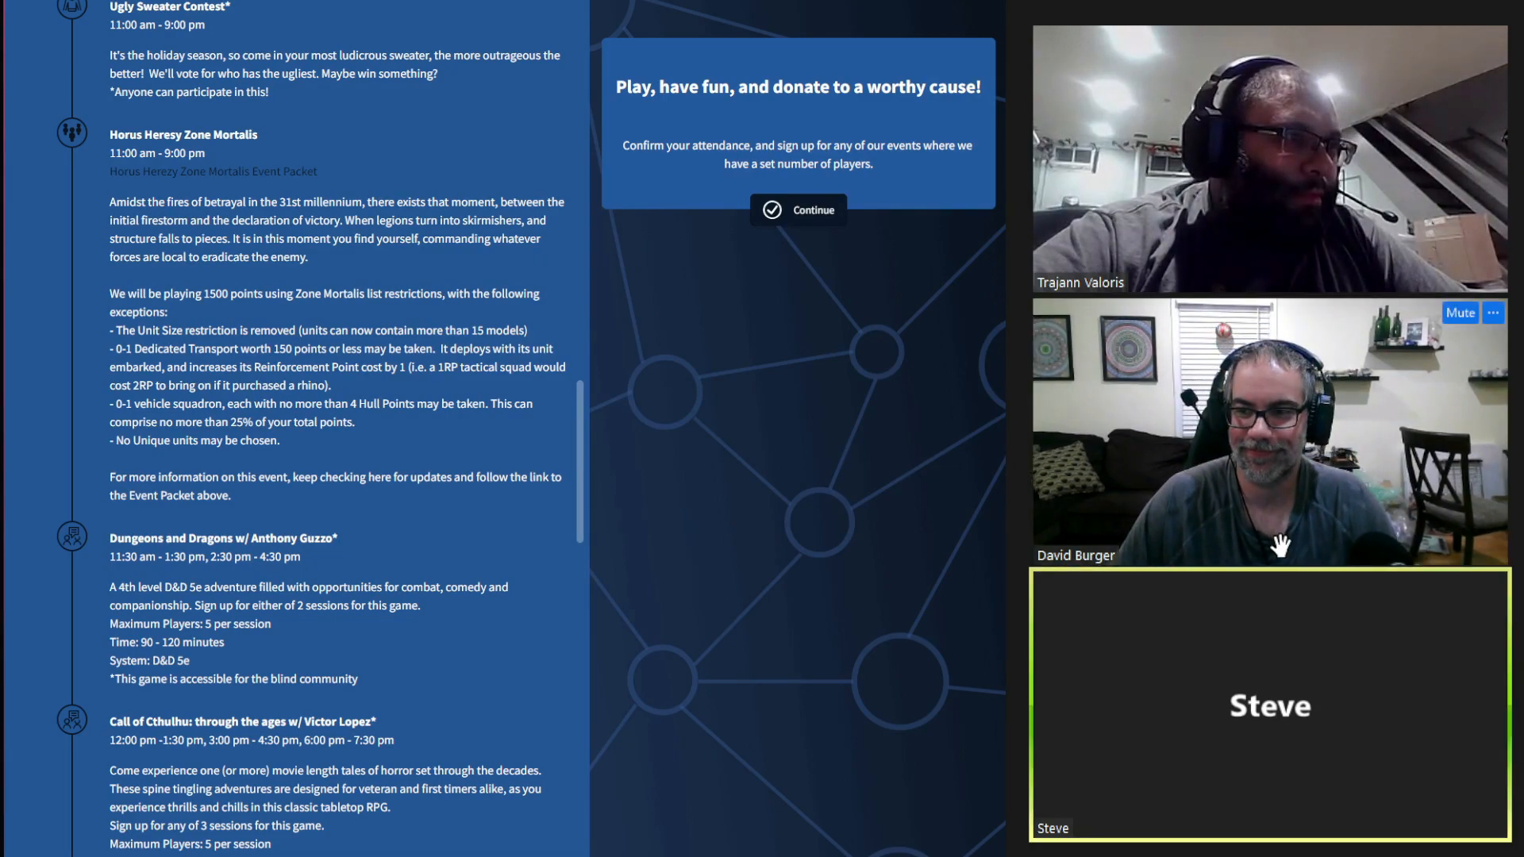
mouse_move(905, 436)
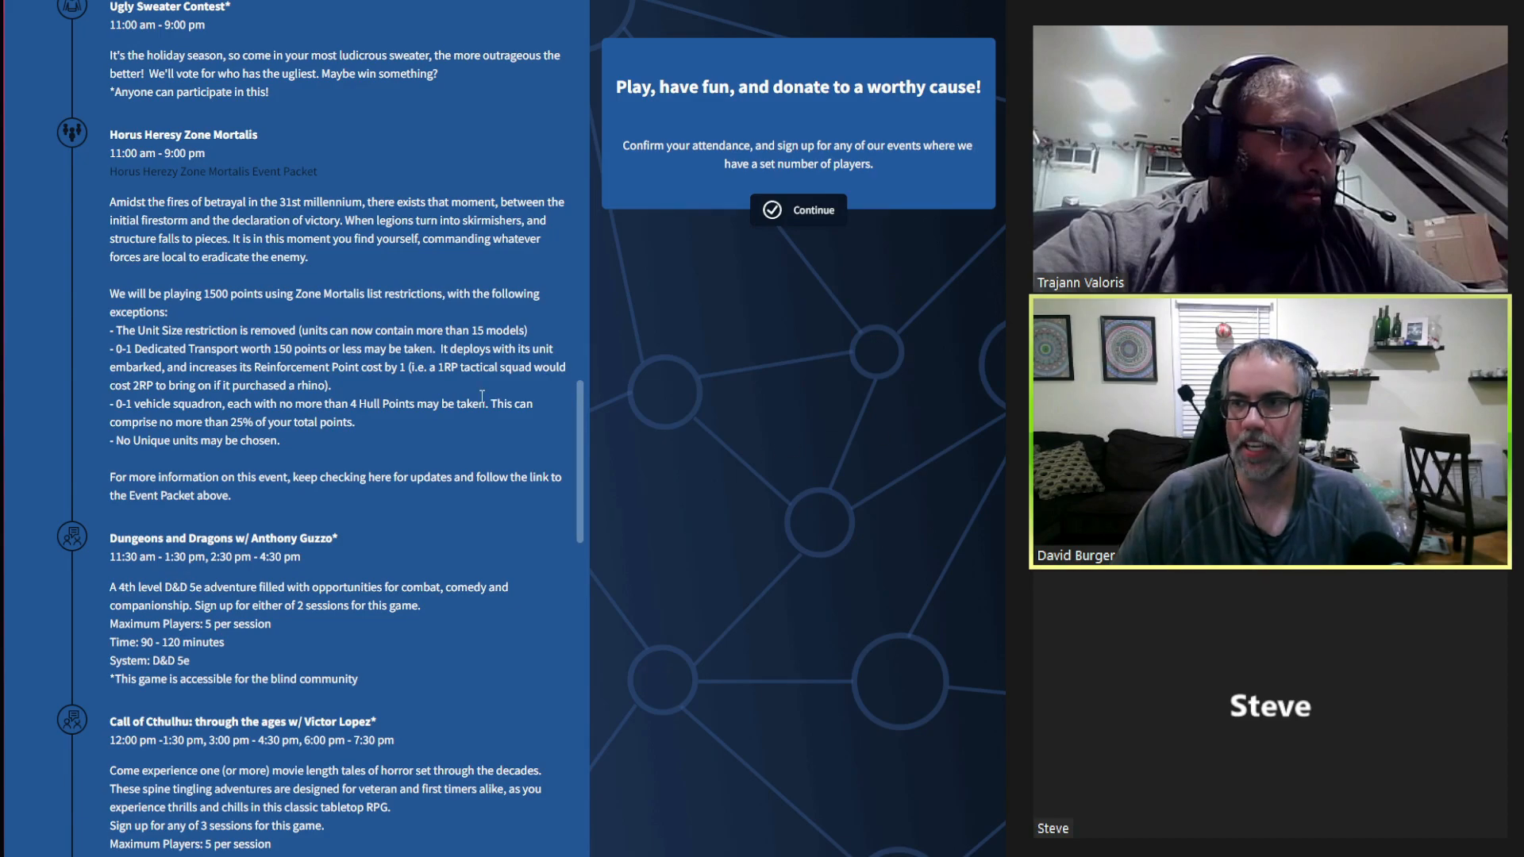
scroll("down", 3)
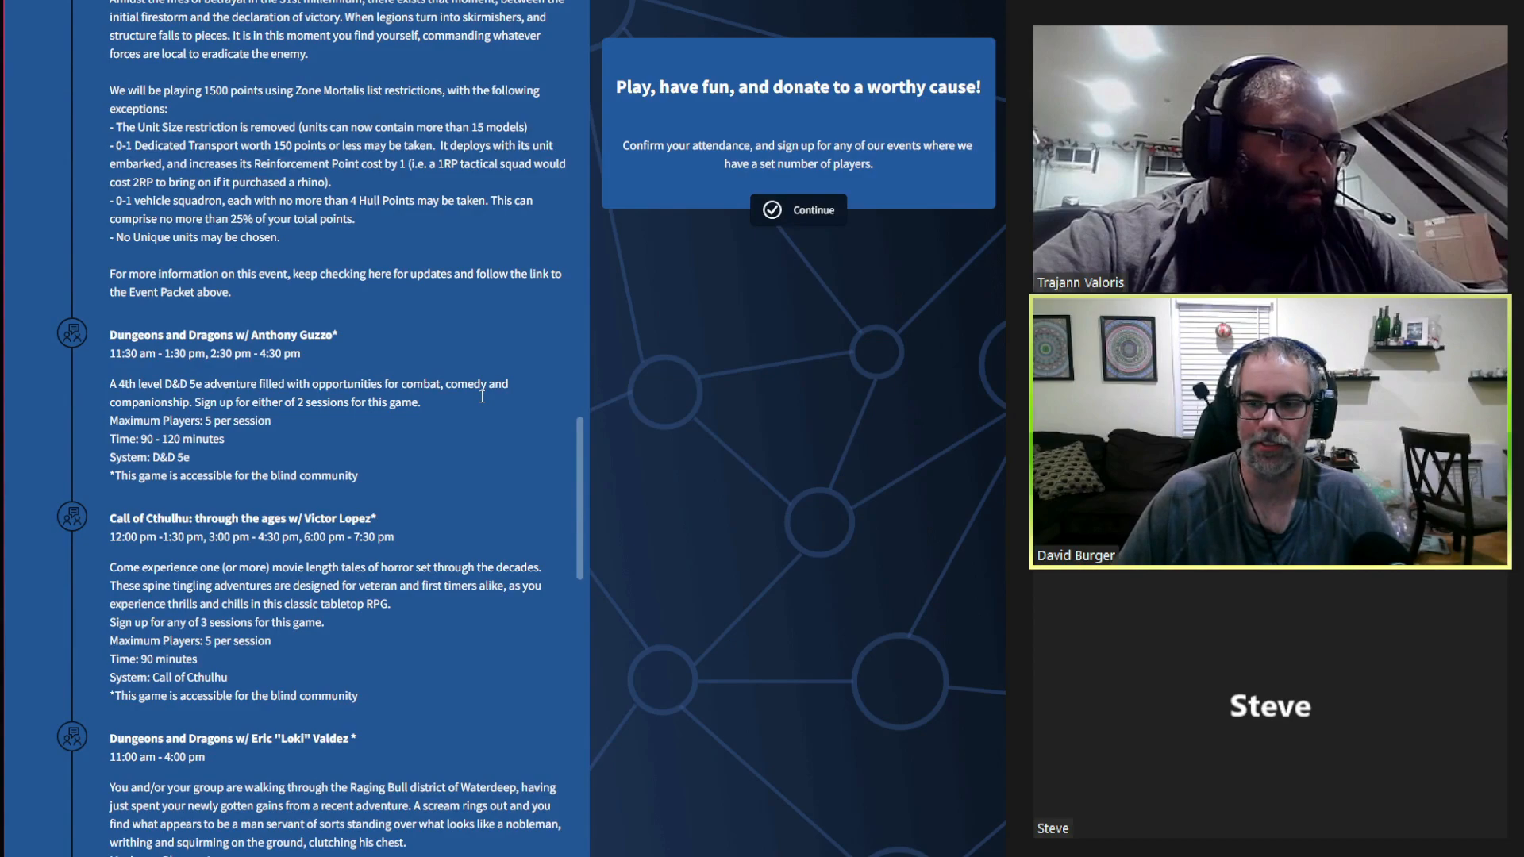
scroll("down", 3)
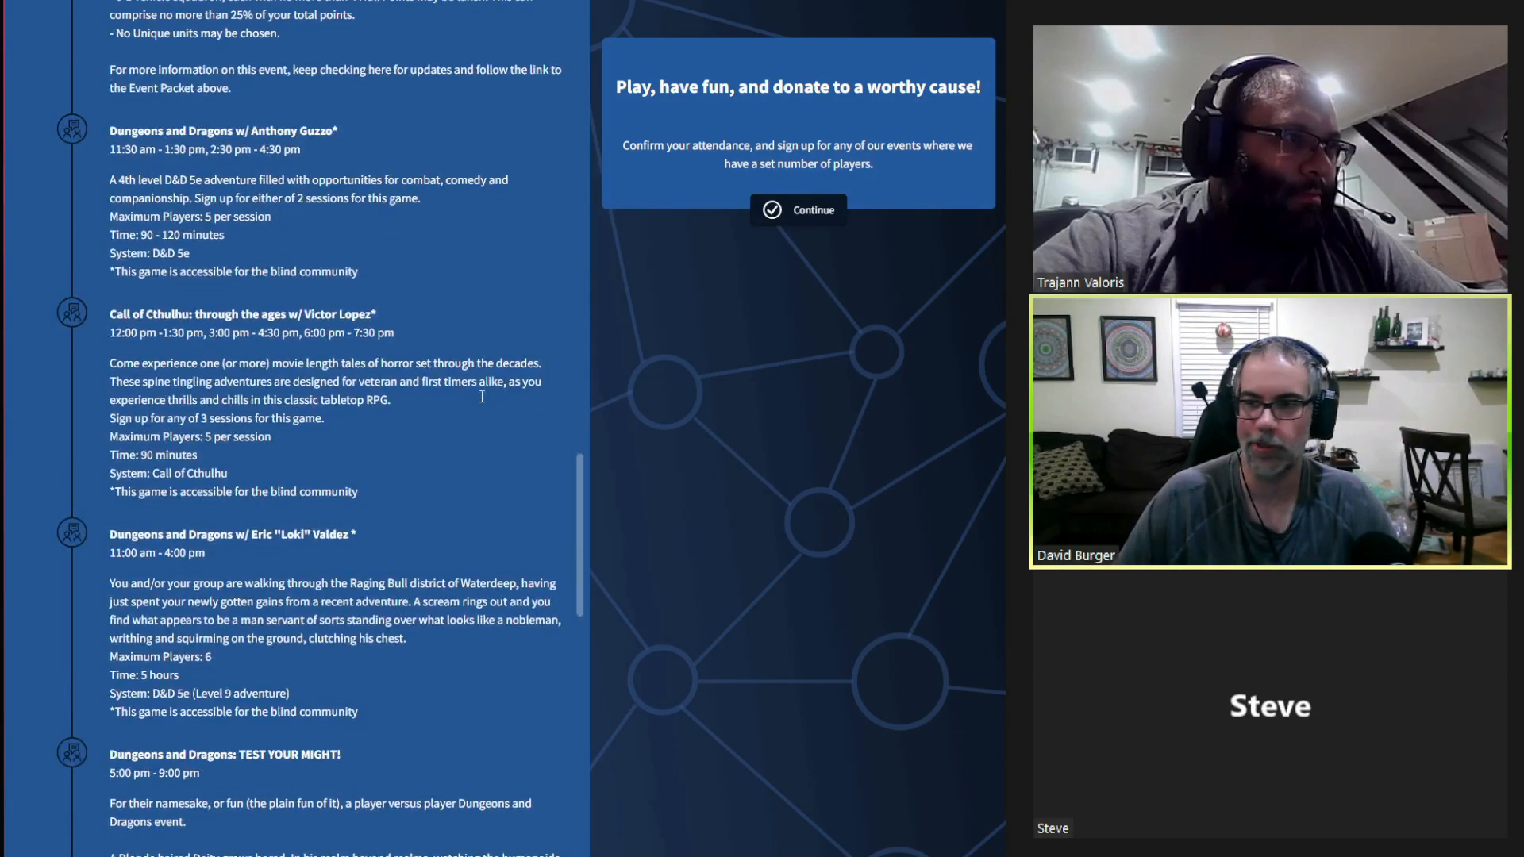
scroll("down", 3)
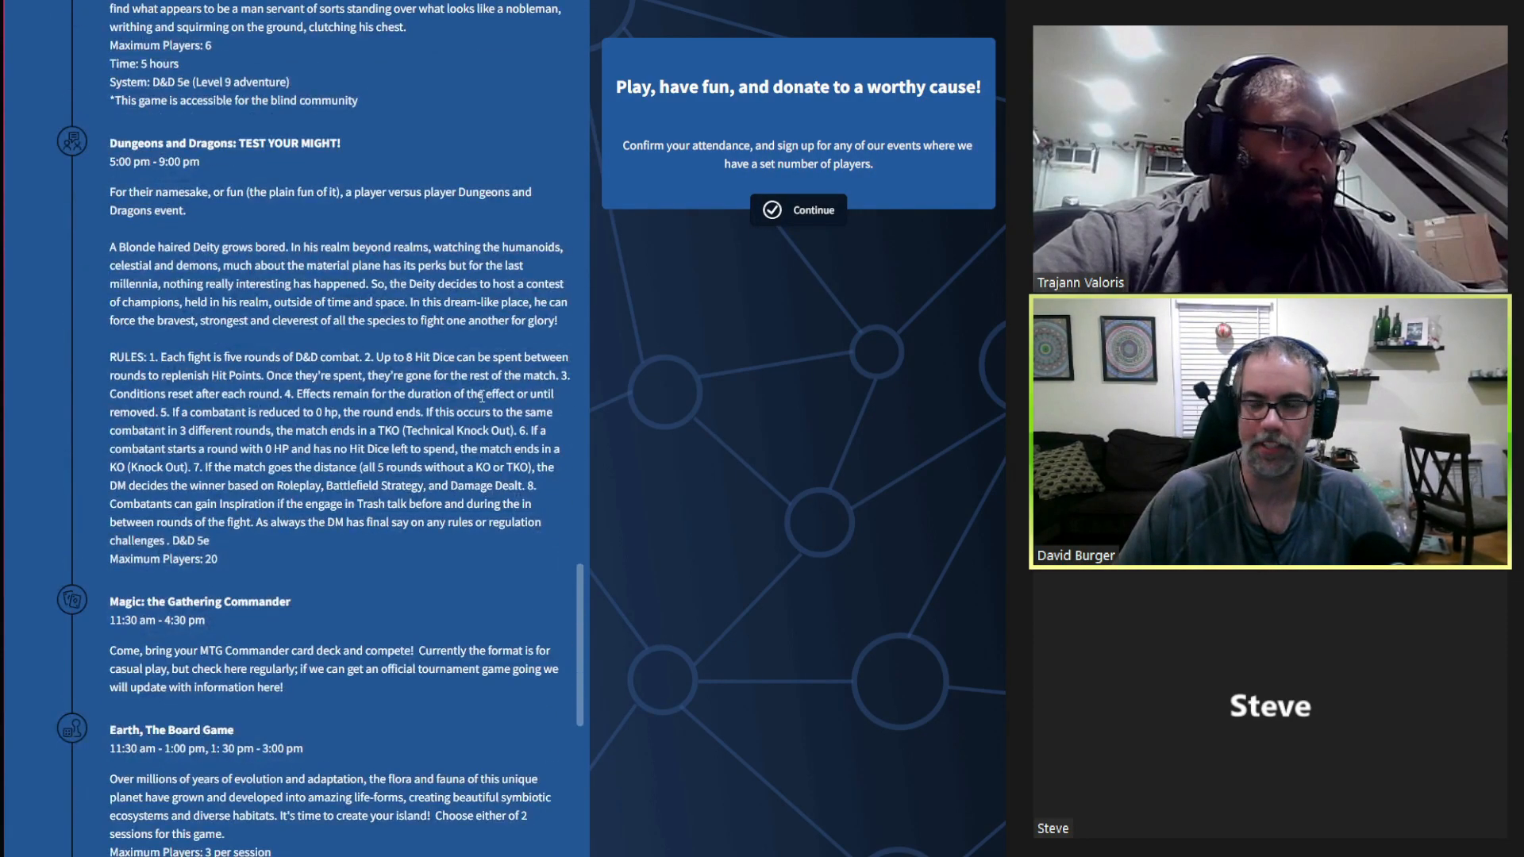
scroll("down", 3)
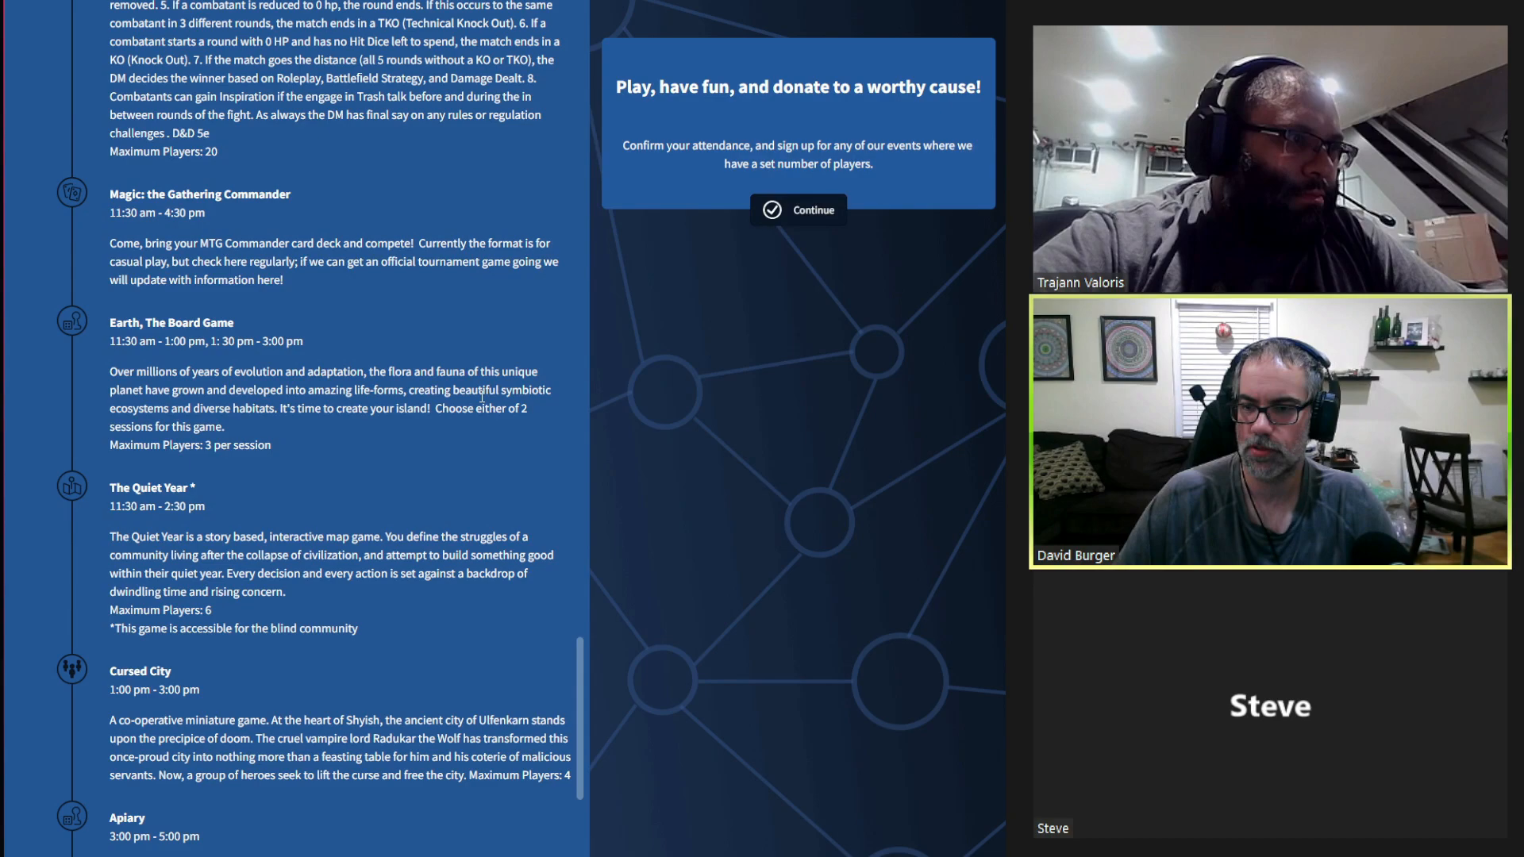
scroll("down", 3)
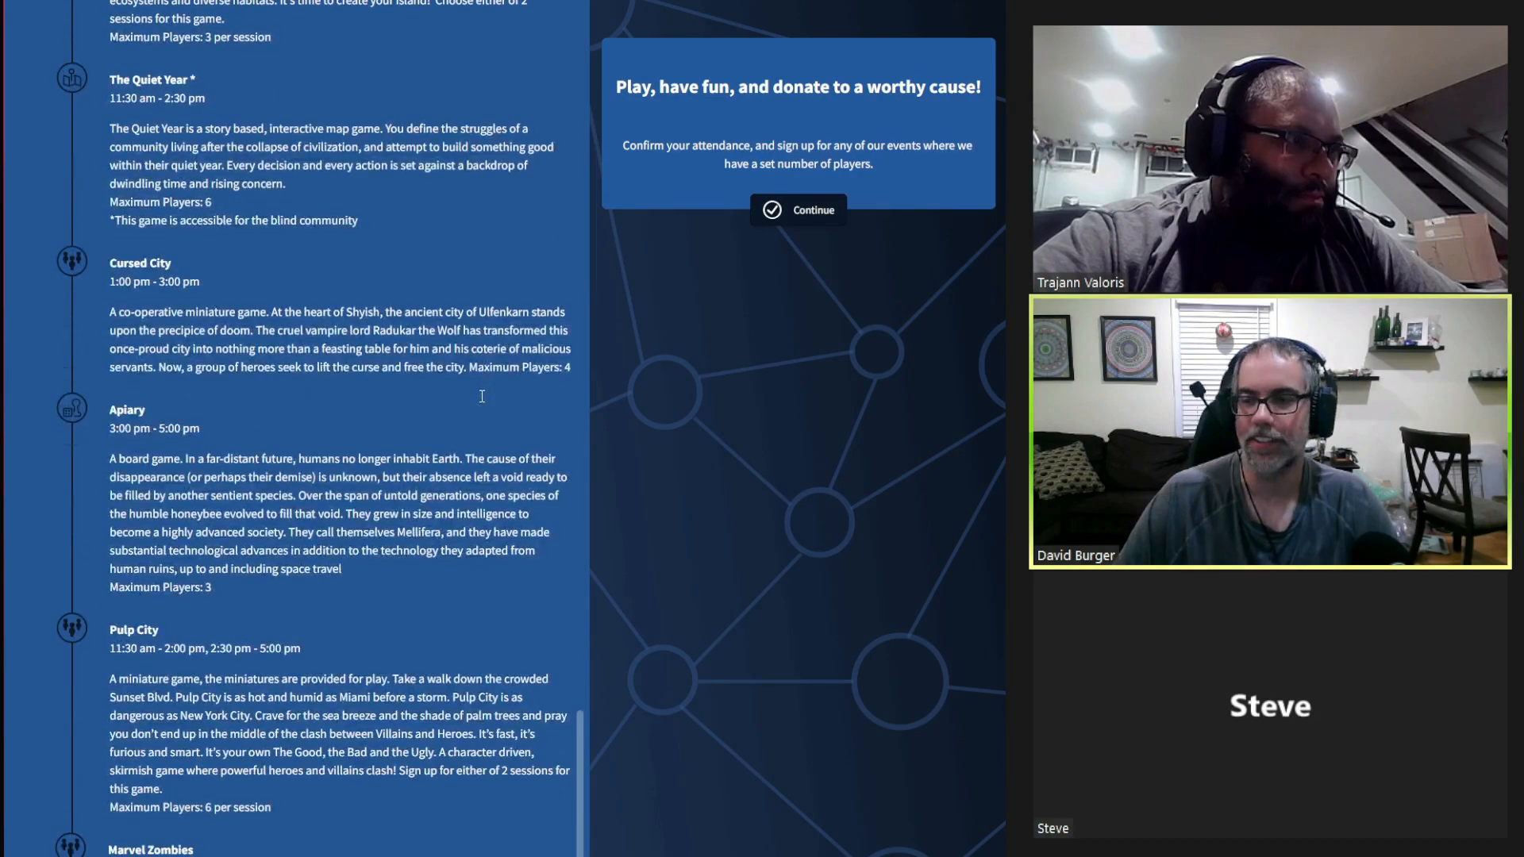
scroll("down", 3)
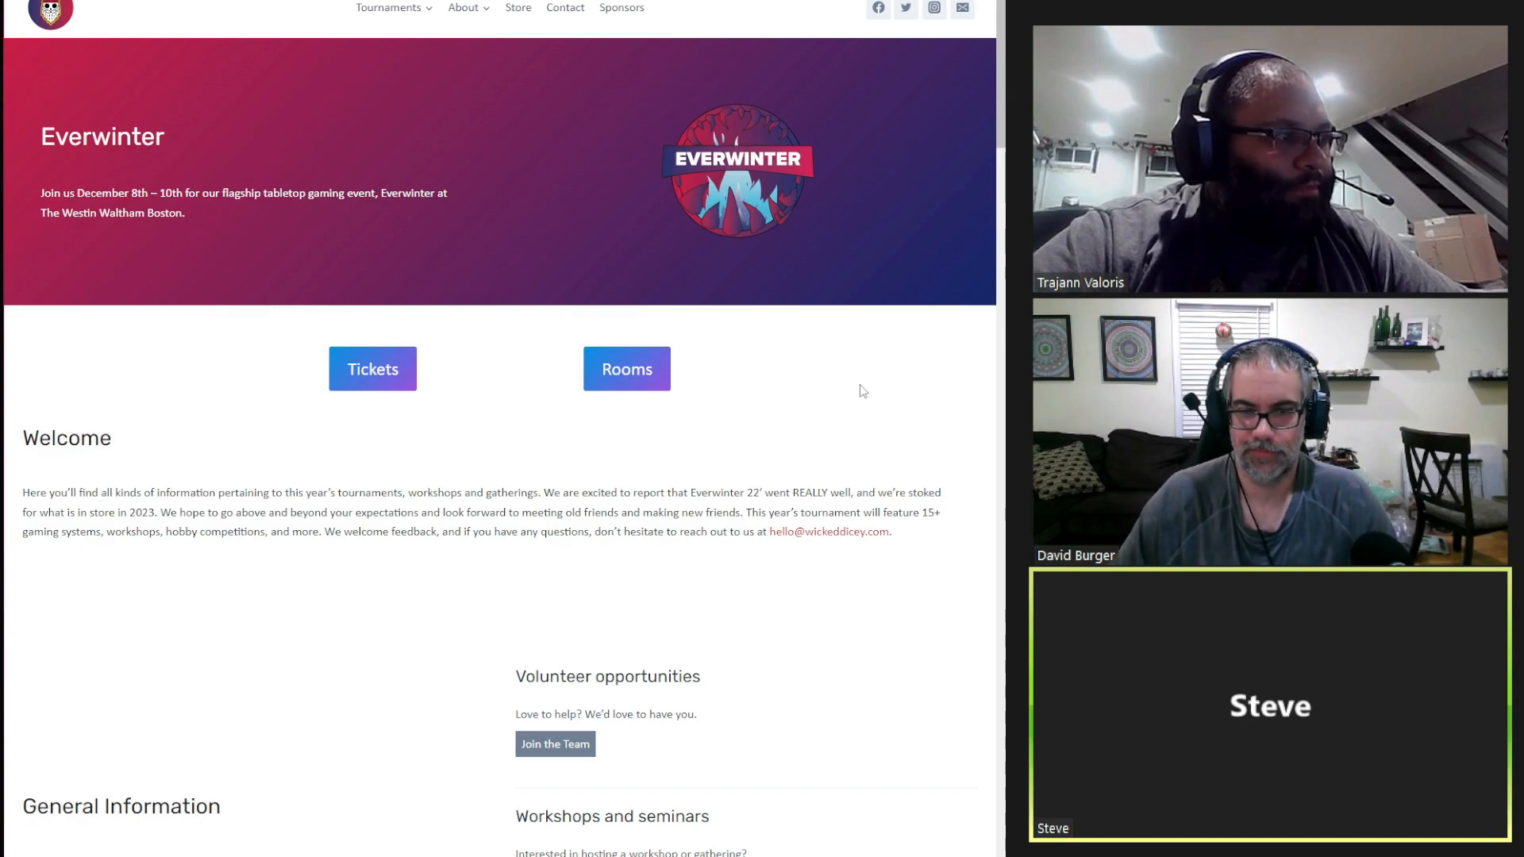
scroll("down", 3)
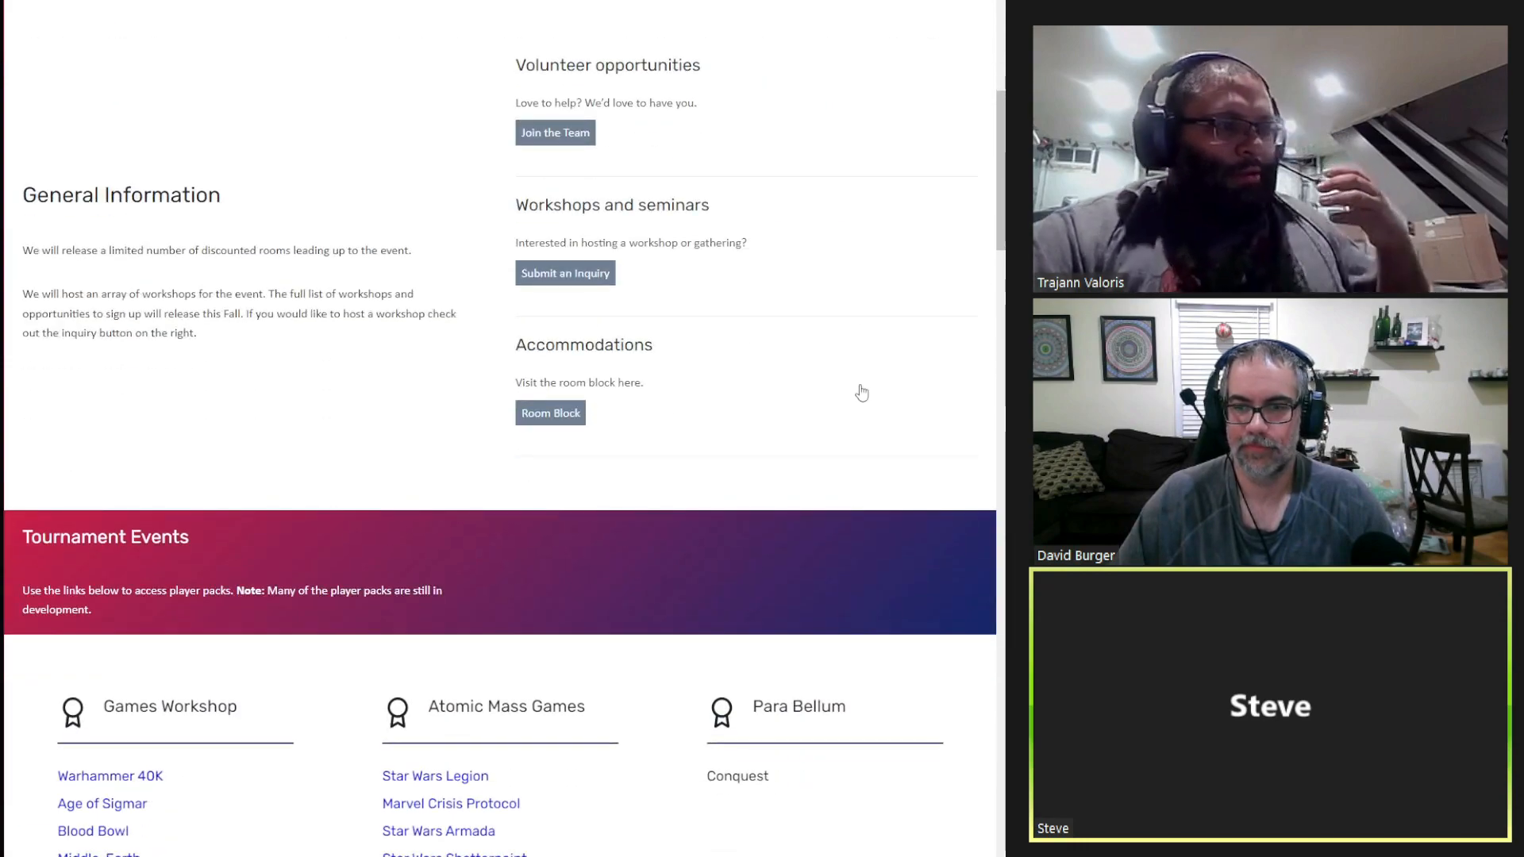
scroll("down", 3)
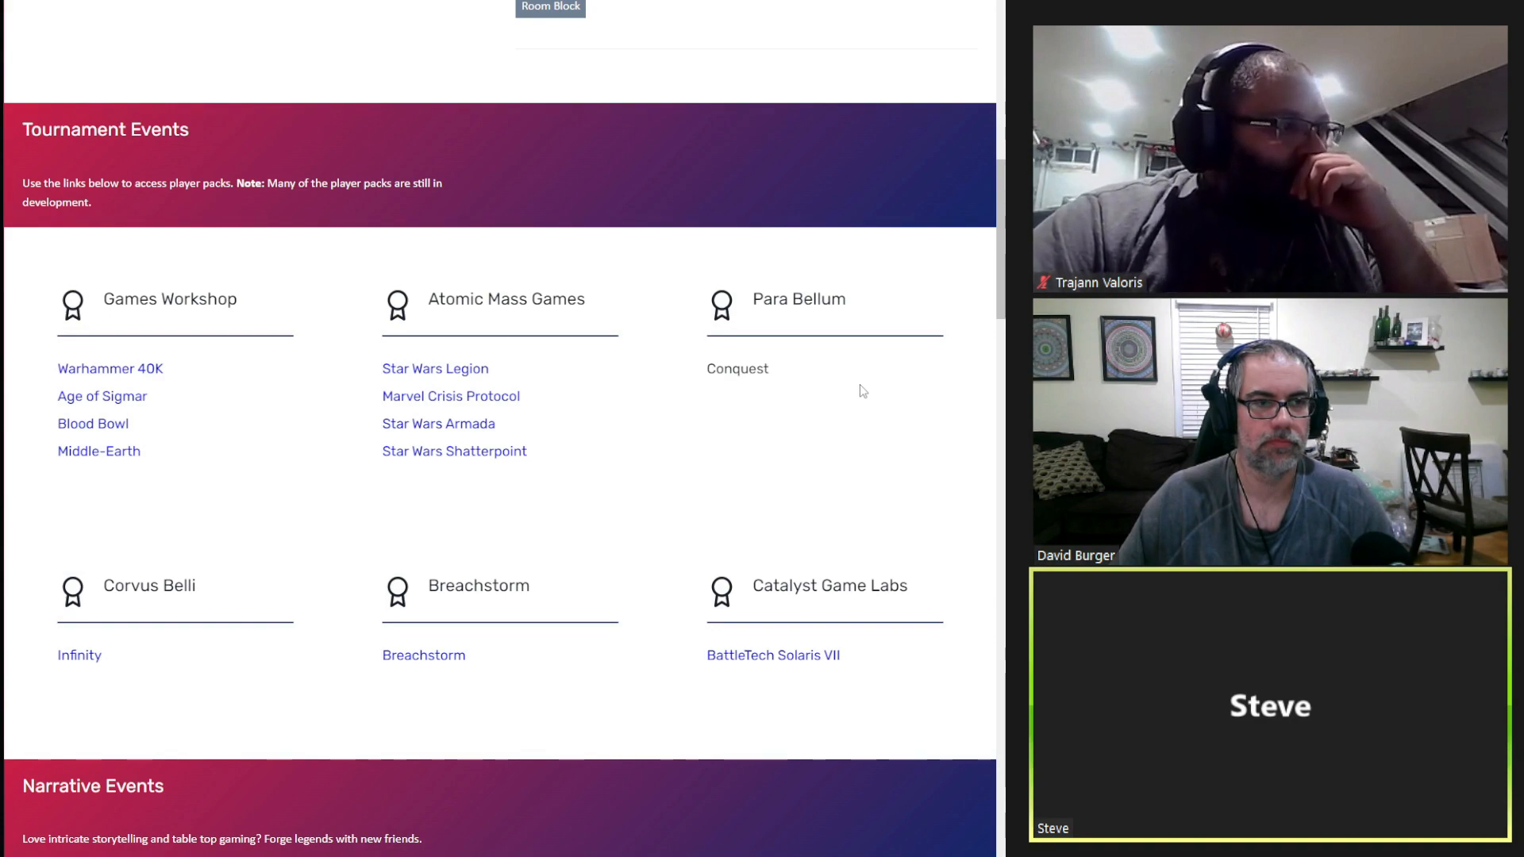
scroll("down", 3)
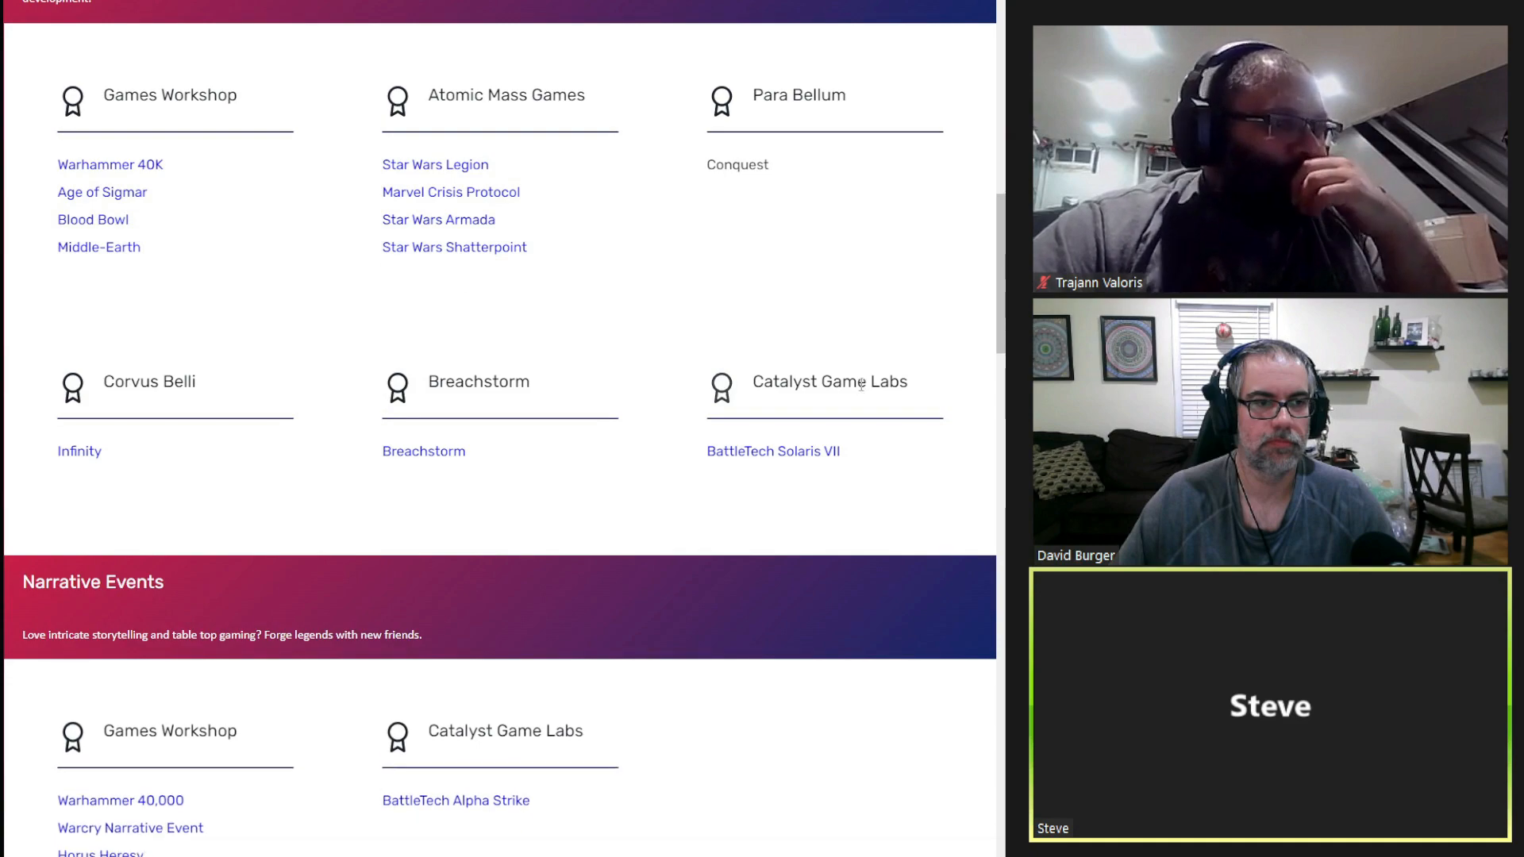
scroll("down", 3)
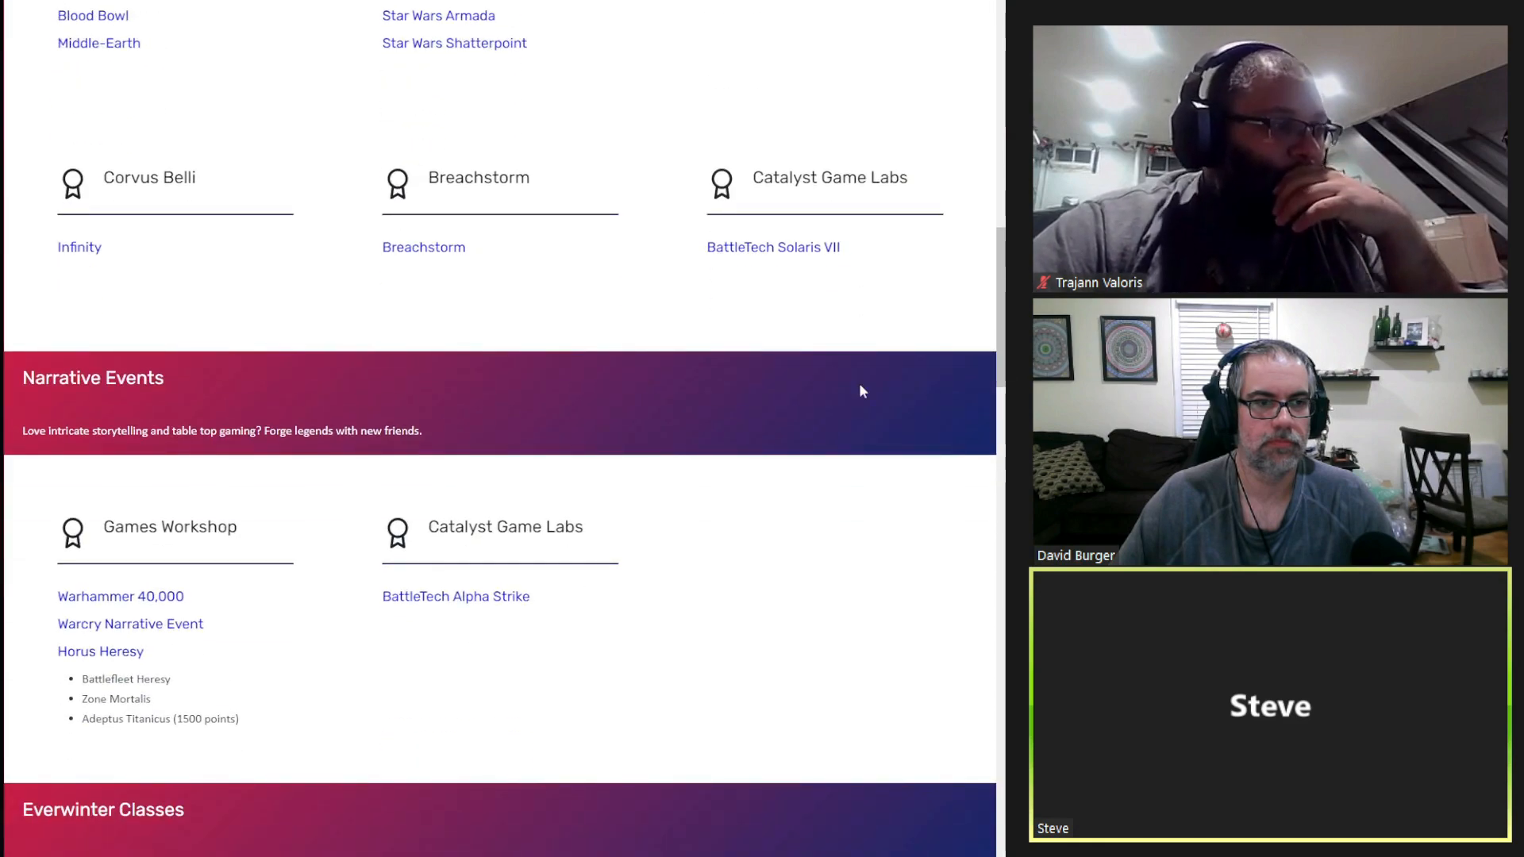
scroll("down", 3)
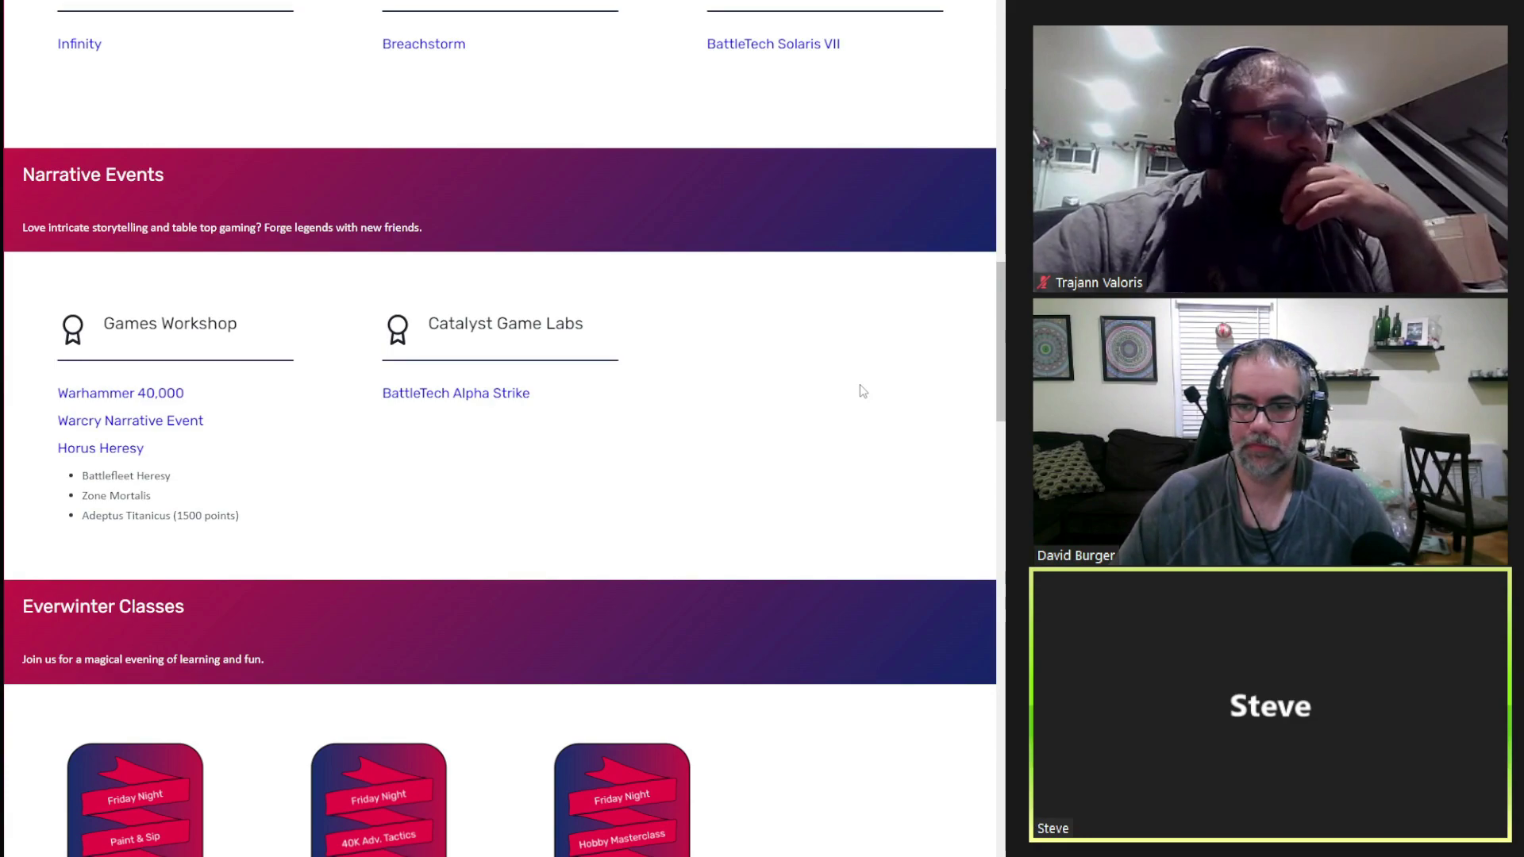
scroll("down", 3)
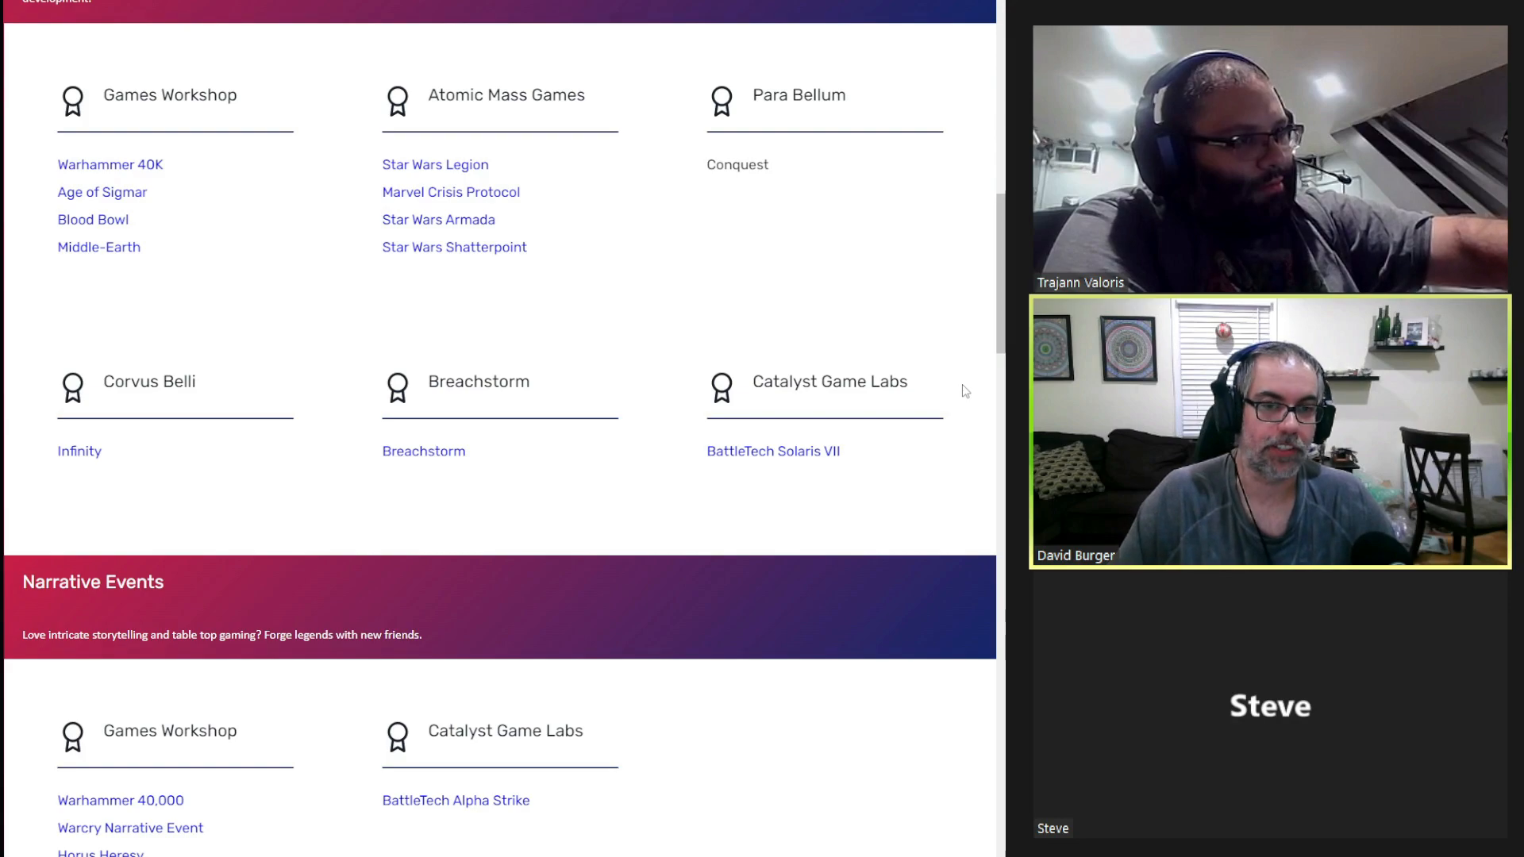
scroll("up", 3)
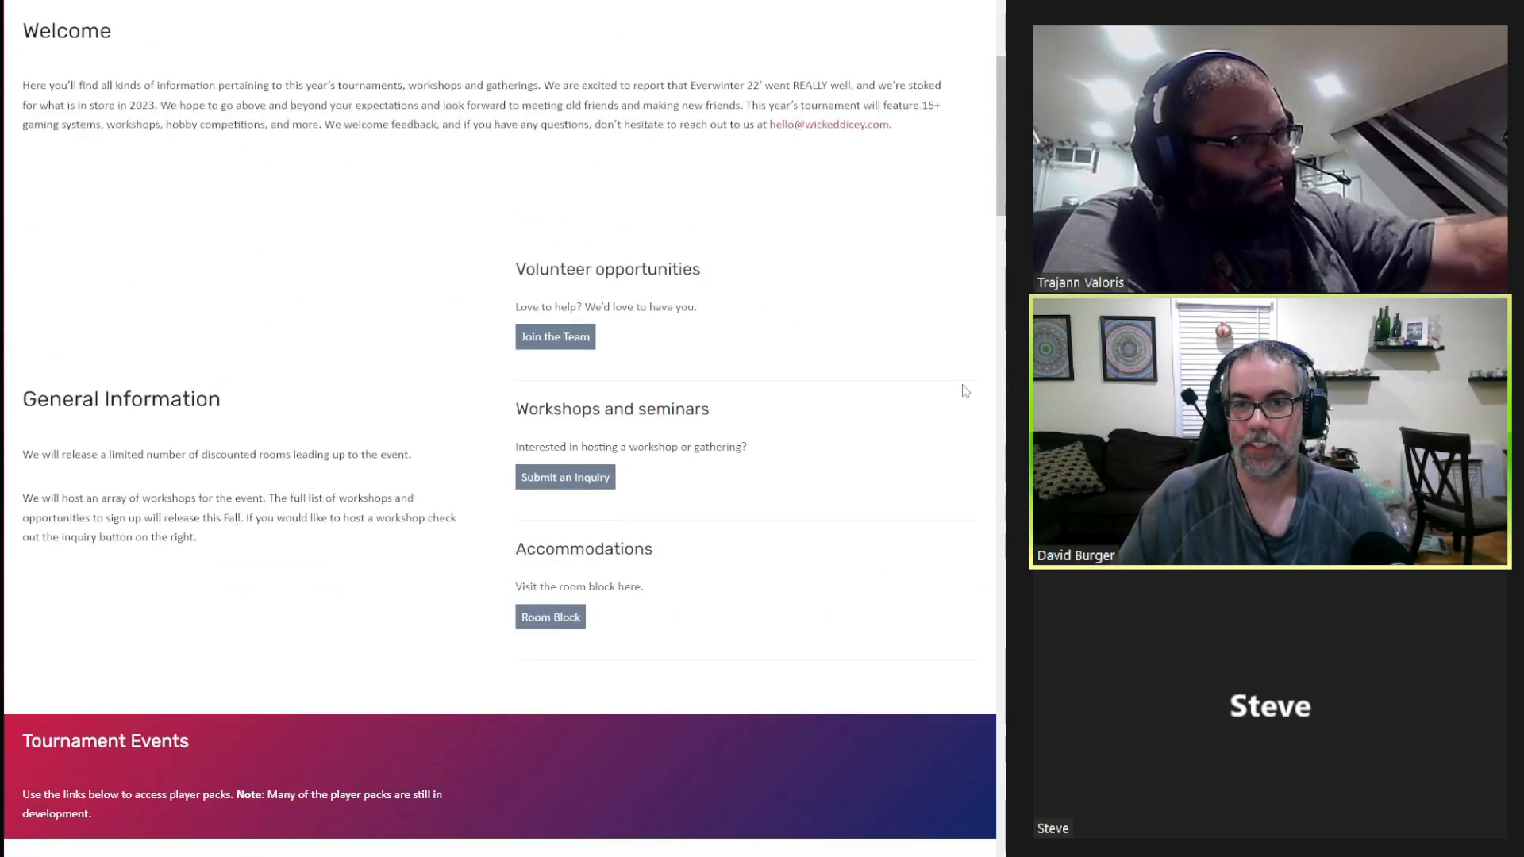
scroll("up", 3)
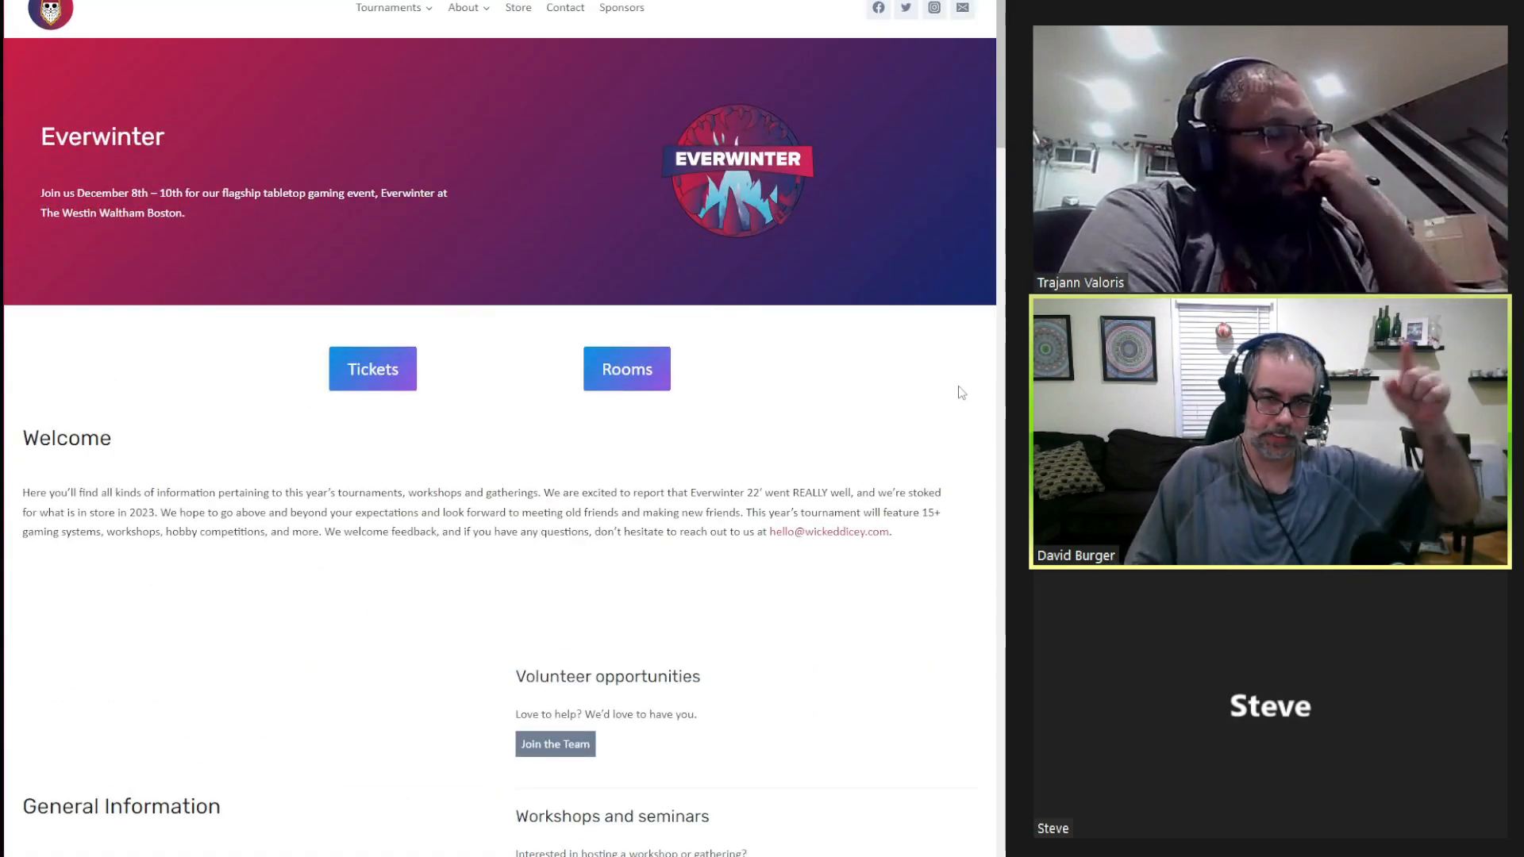